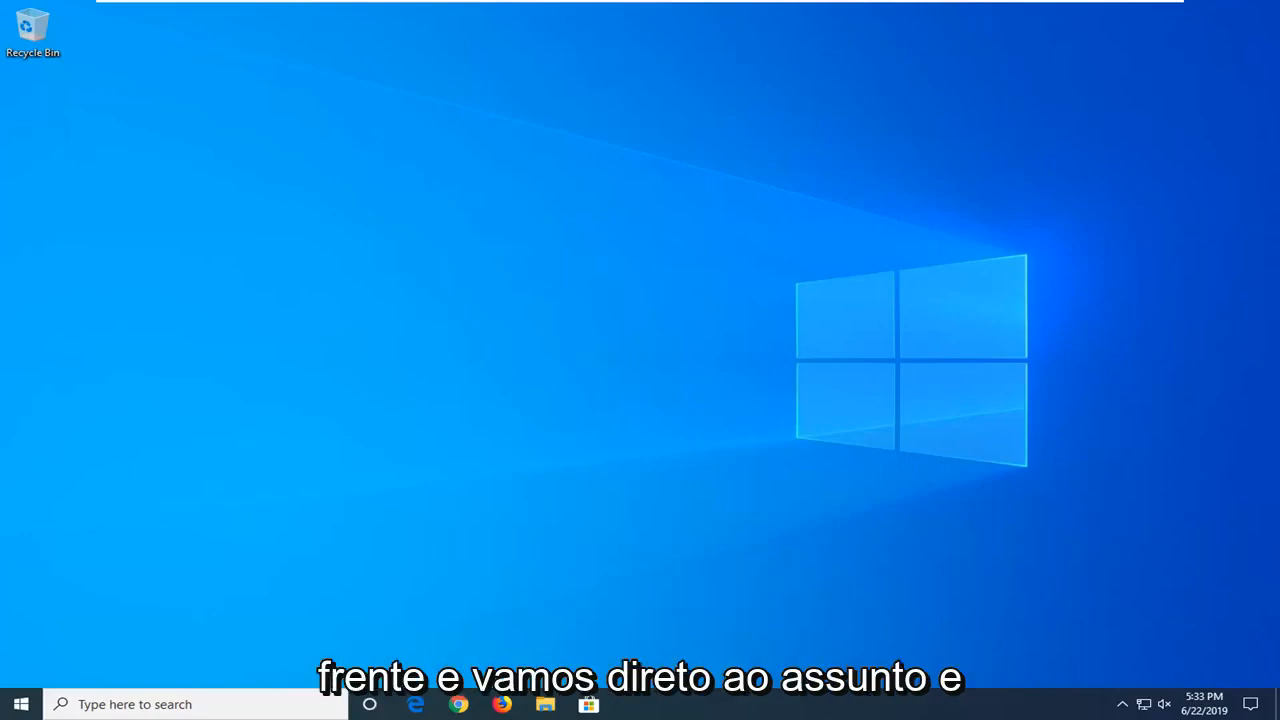
{"action": "mouse_move", "coordinate": [392, 518]}
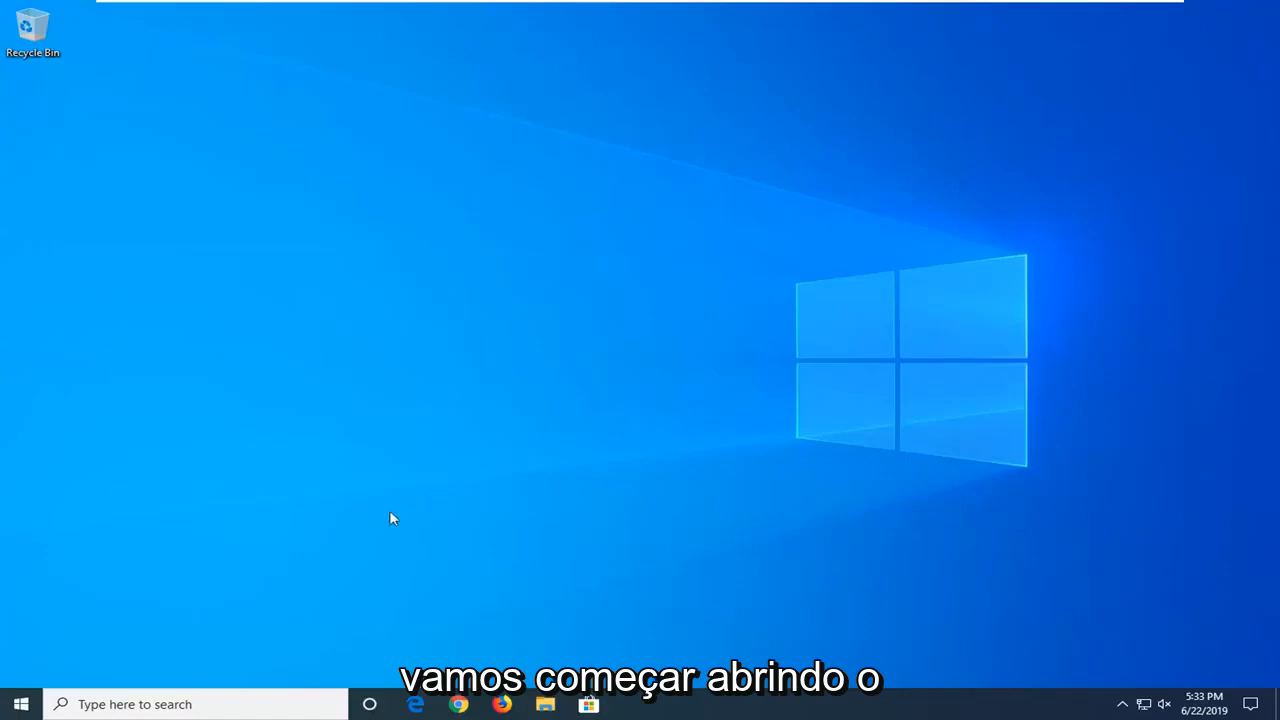
Launch Command Prompt as administrator from a Start menu search for cmd.
{"action": "left_click", "coordinate": [20, 704]}
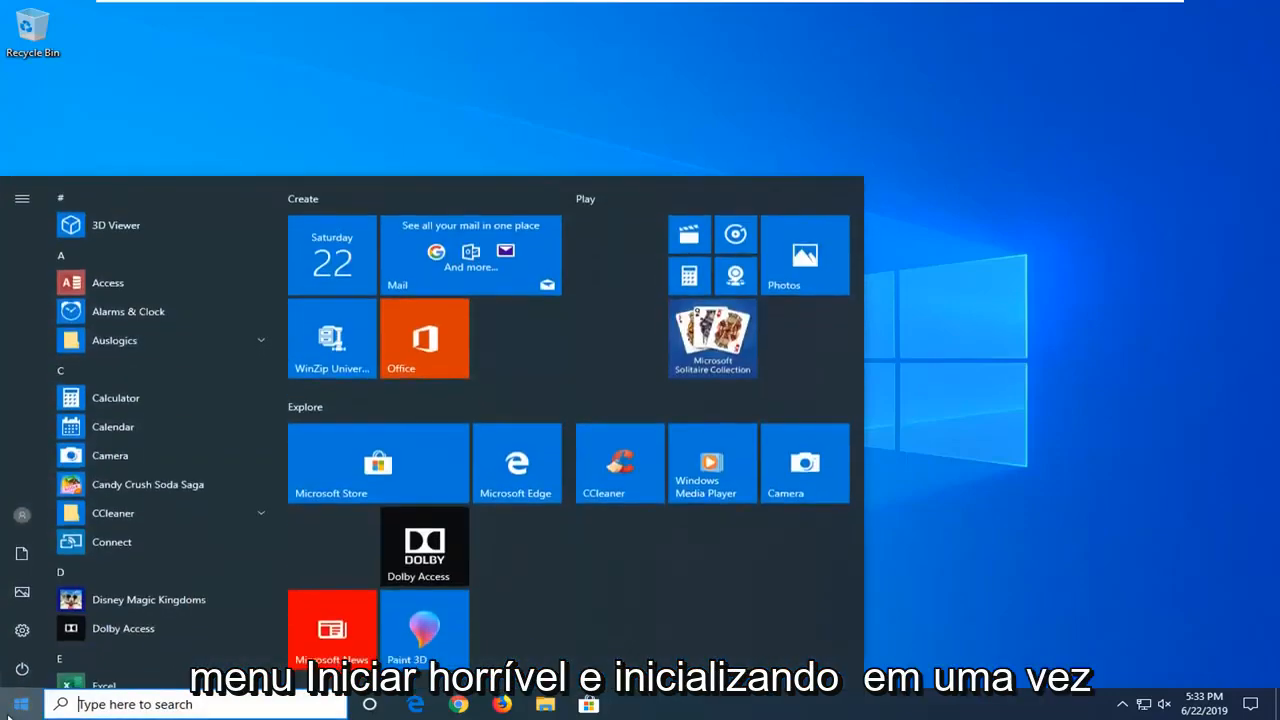
{"action": "type", "text": "cmd"}
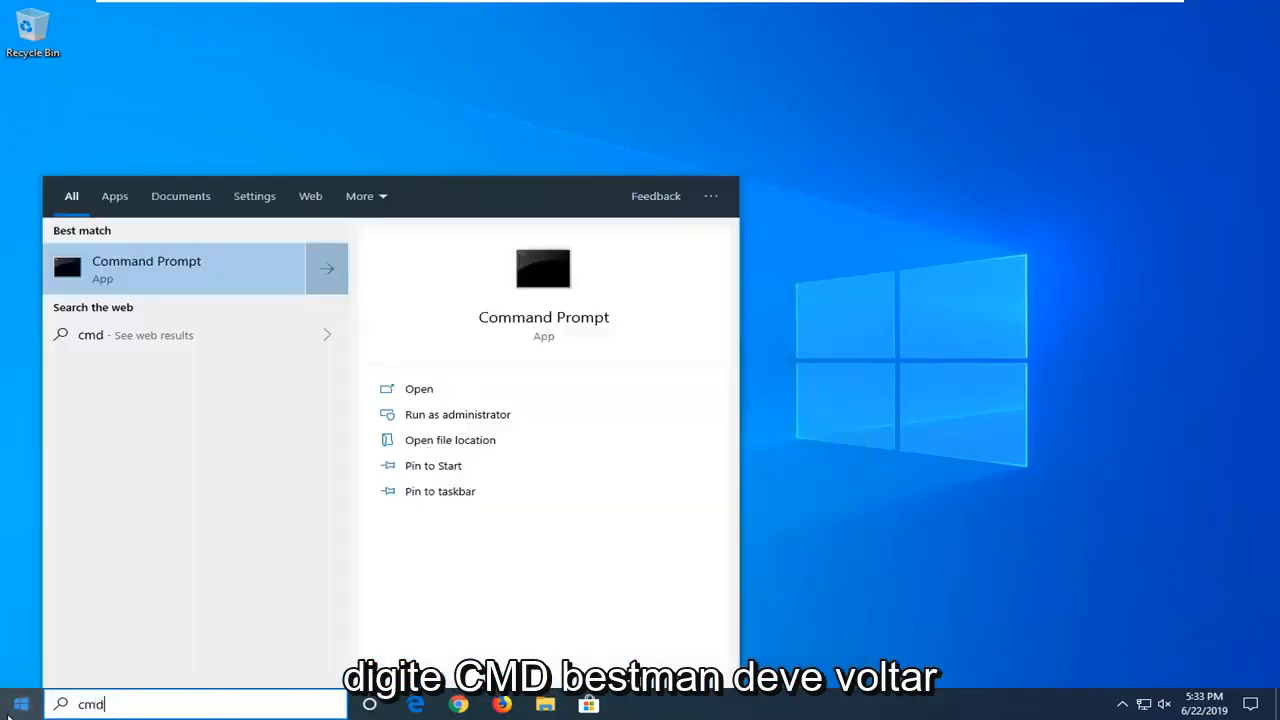
{"action": "mouse_move", "coordinate": [232, 268]}
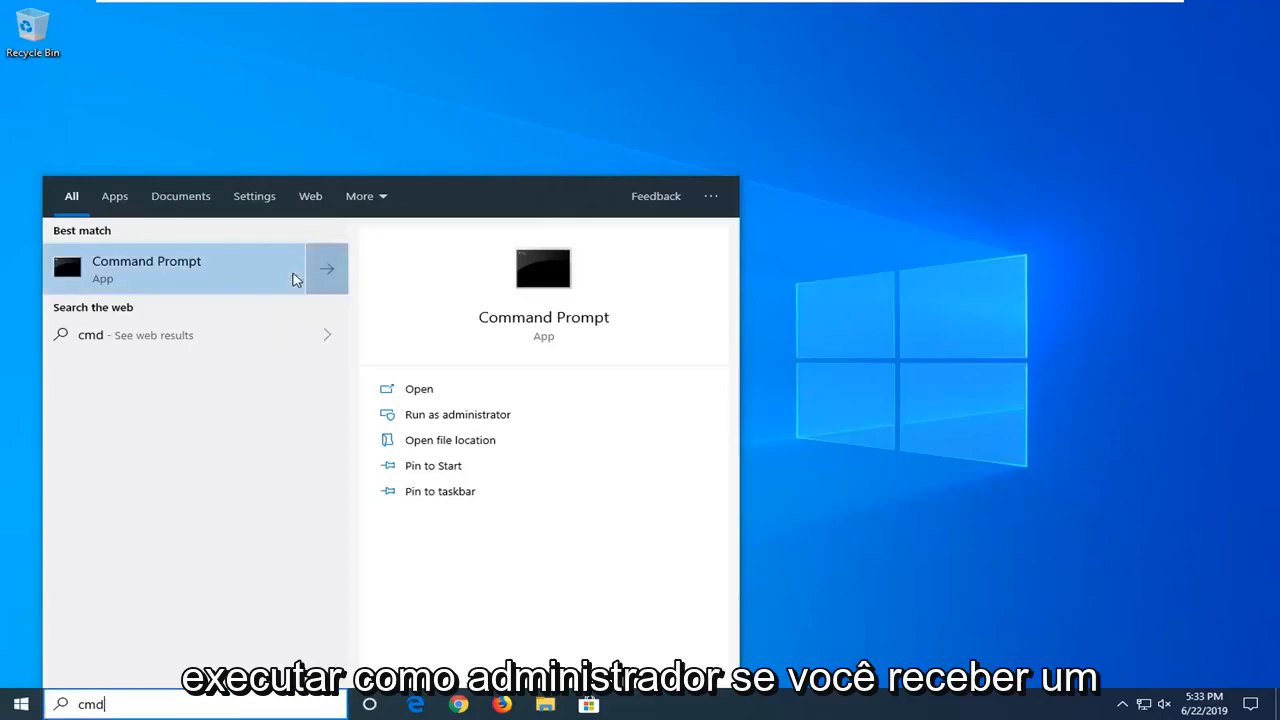
{"action": "left_click", "coordinate": [456, 414]}
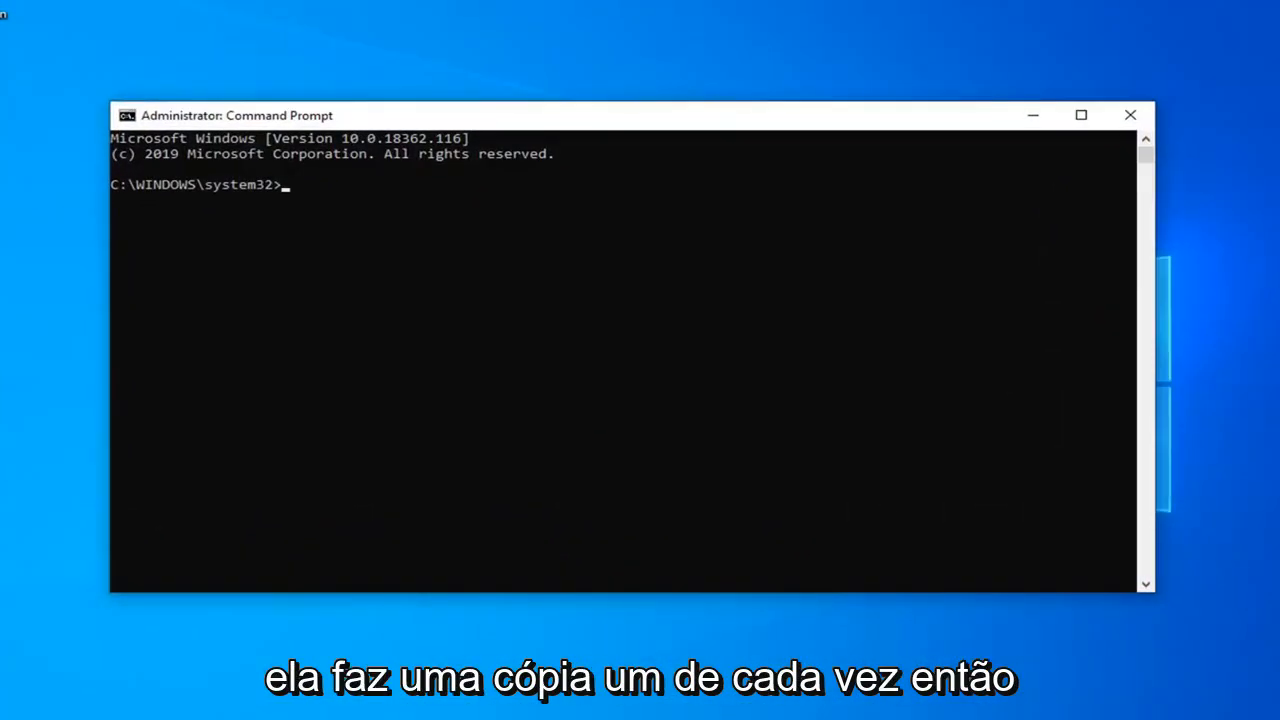
{"action": "mouse_move", "coordinate": [622, 136]}
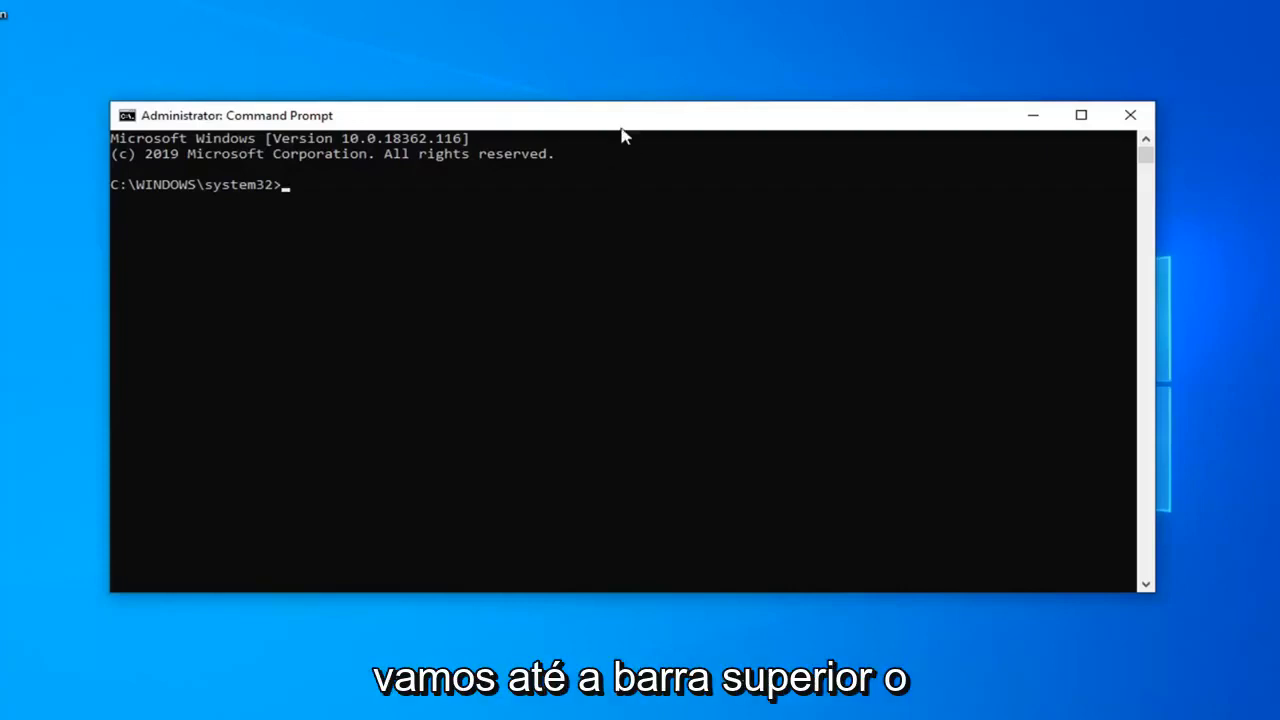
Run net stop for wuauserv, cryptSvc, bits and msiserver via the title-bar Edit > Paste menu.
{"action": "right_click", "coordinate": [620, 114]}
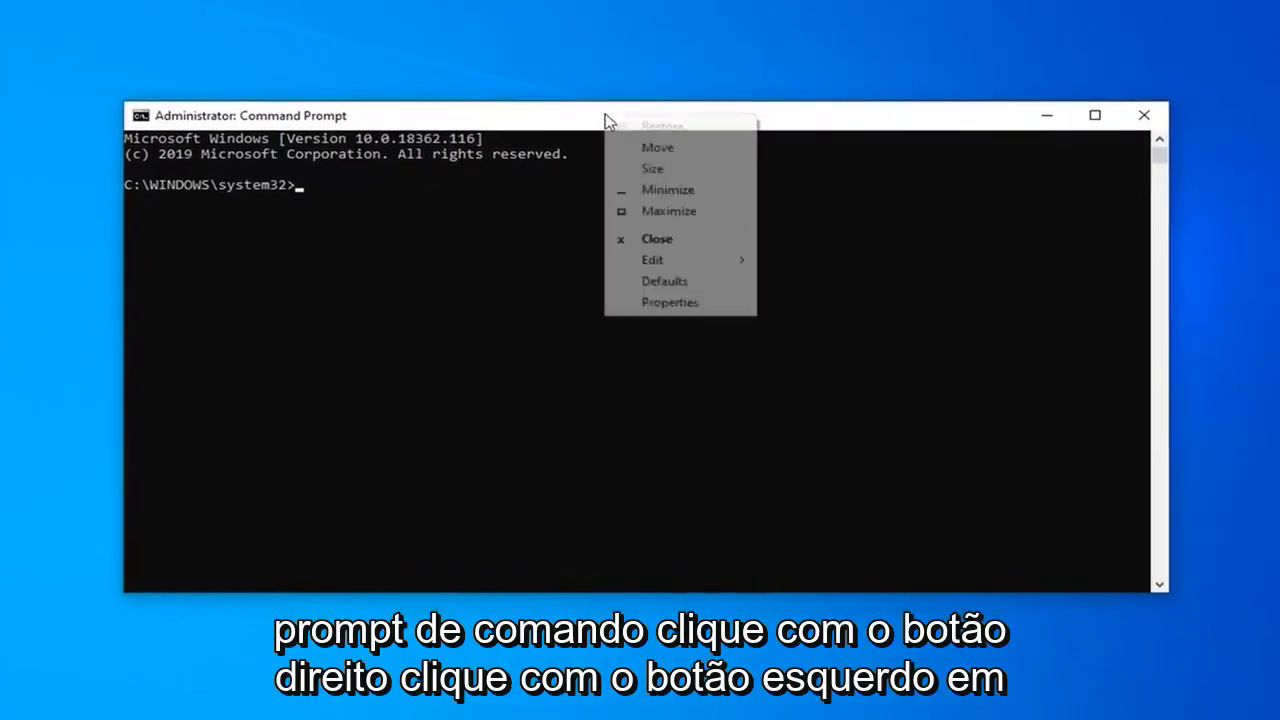
{"action": "left_click", "coordinate": [652, 260]}
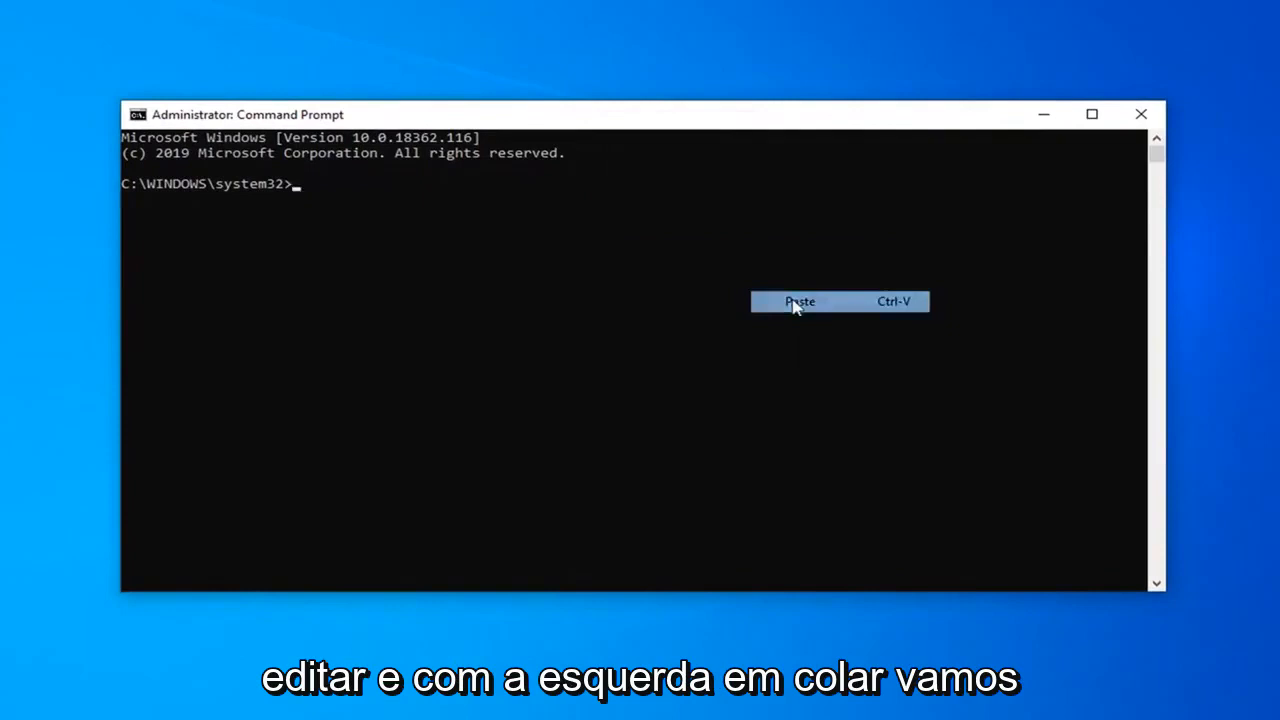
{"action": "left_click", "coordinate": [800, 300]}
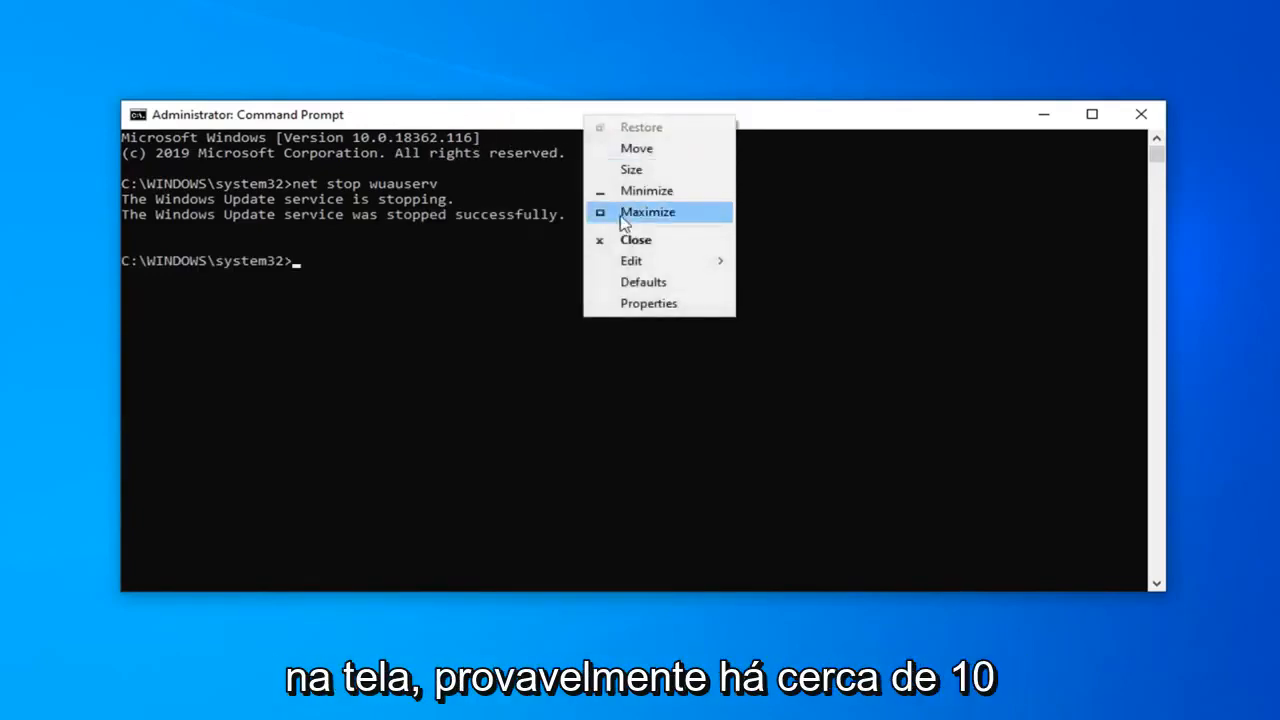
{"action": "left_click", "coordinate": [632, 260]}
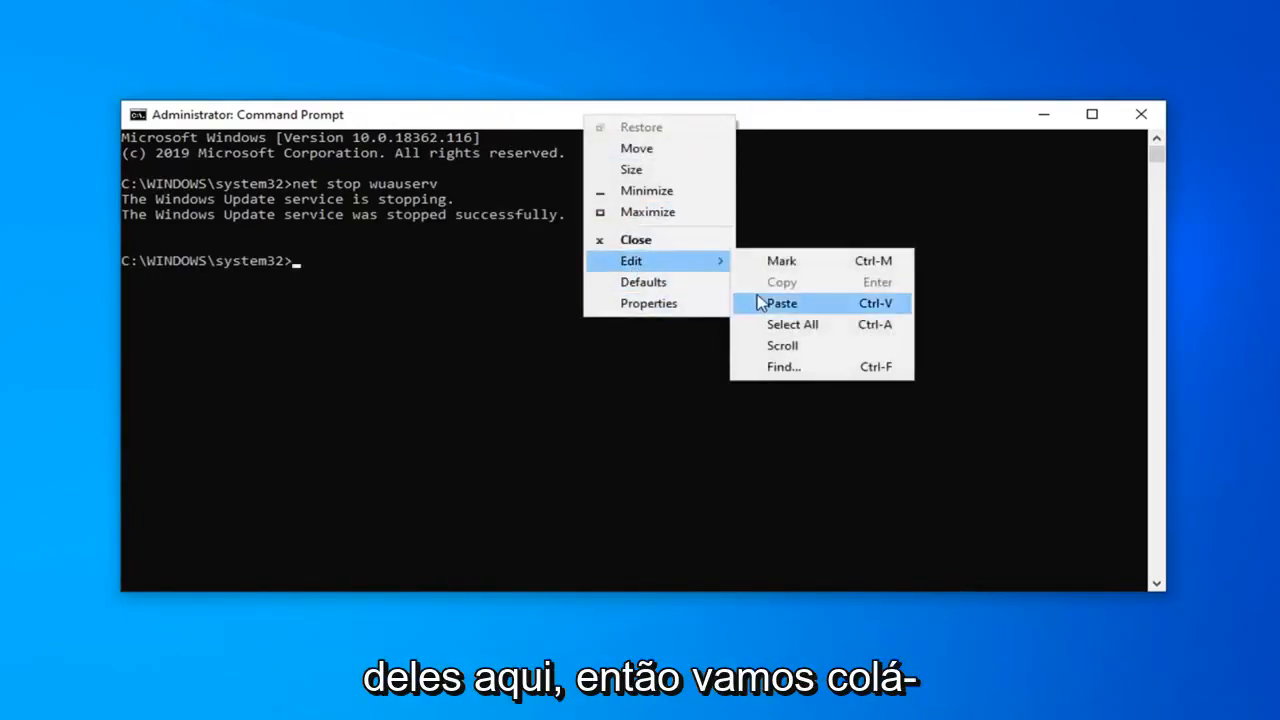
{"action": "left_click", "coordinate": [780, 302]}
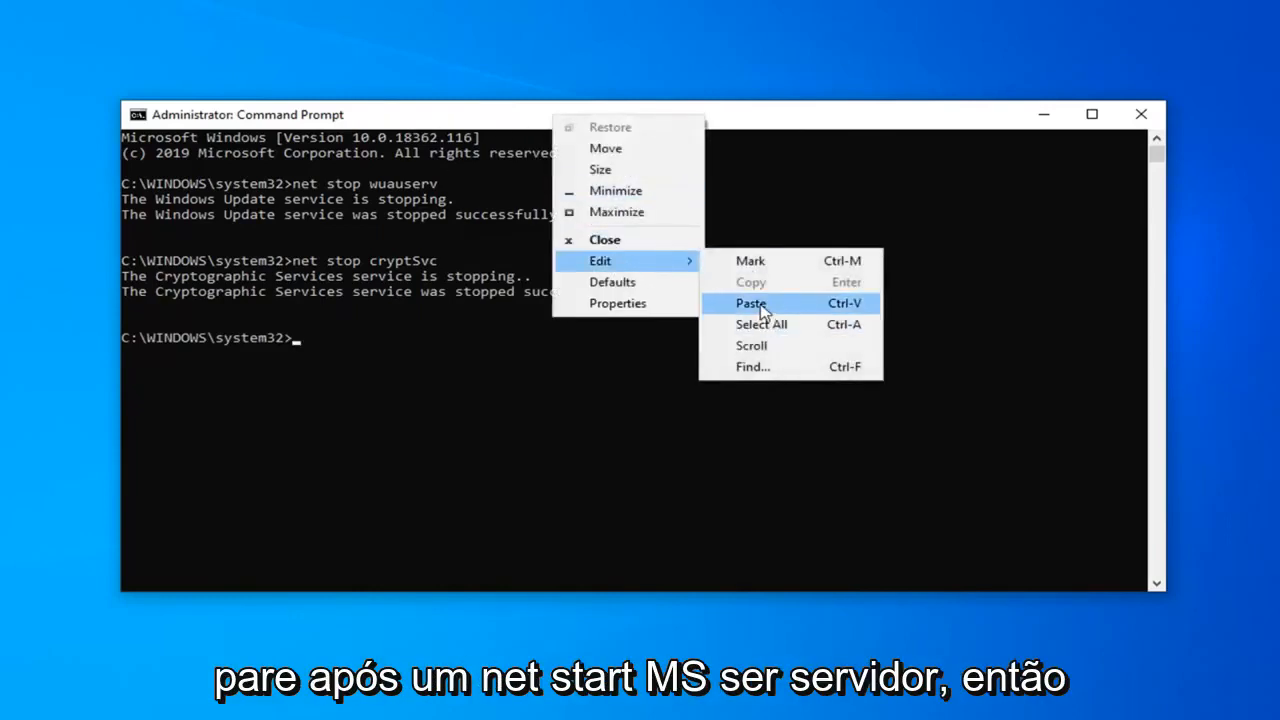
{"action": "left_click", "coordinate": [750, 304]}
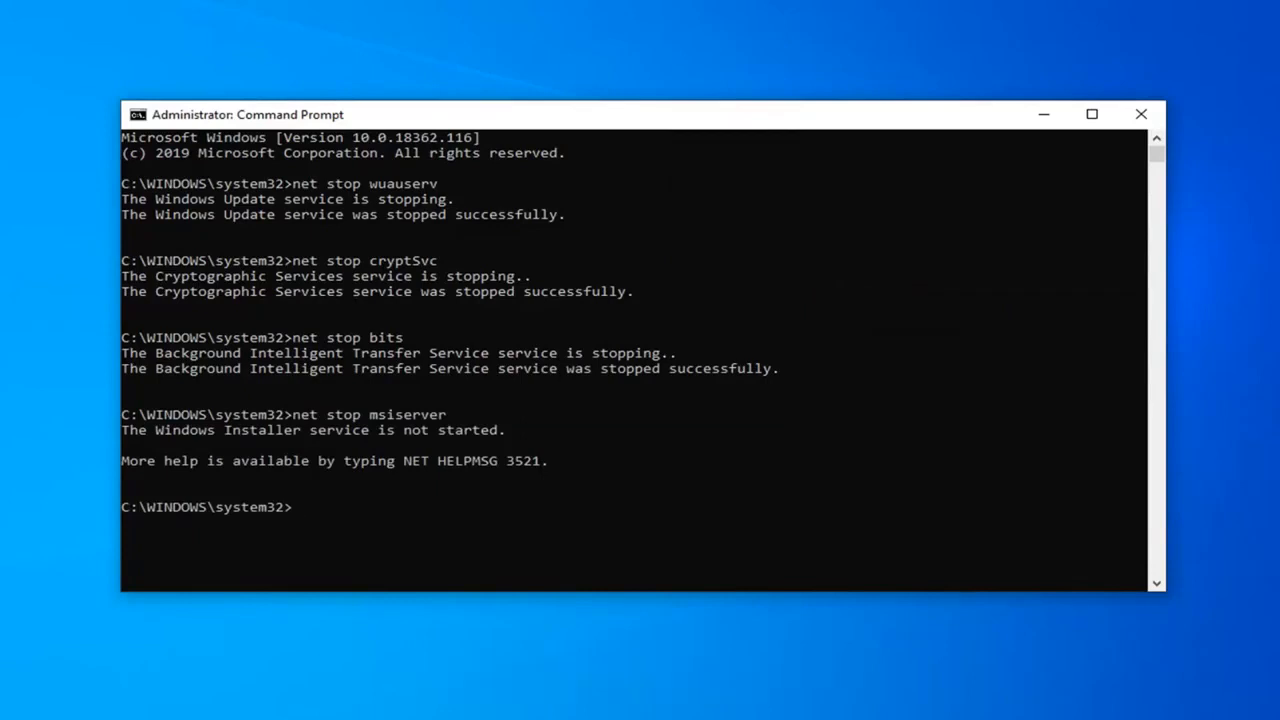
{"action": "mouse_move", "coordinate": [568, 120]}
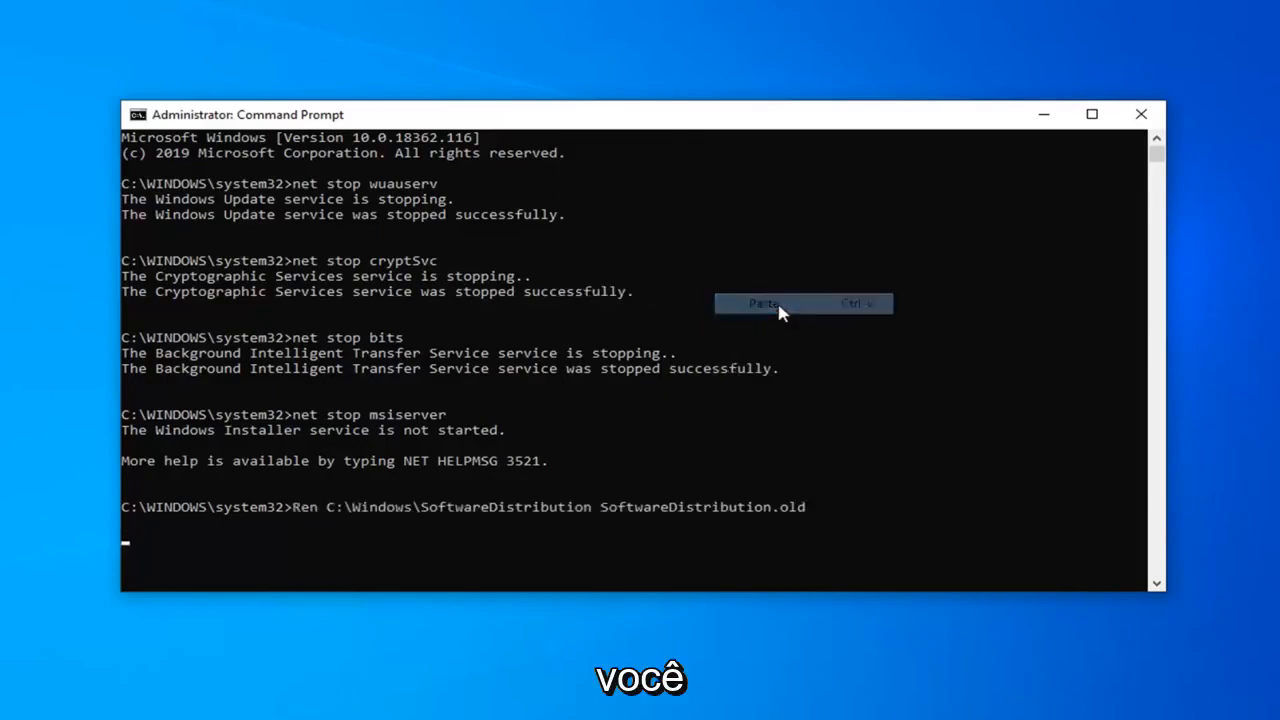
Rename SoftwareDistribution and catroot2, then run net start wuauserv, cryptSvc and bits.
{"action": "left_click", "coordinate": [764, 304]}
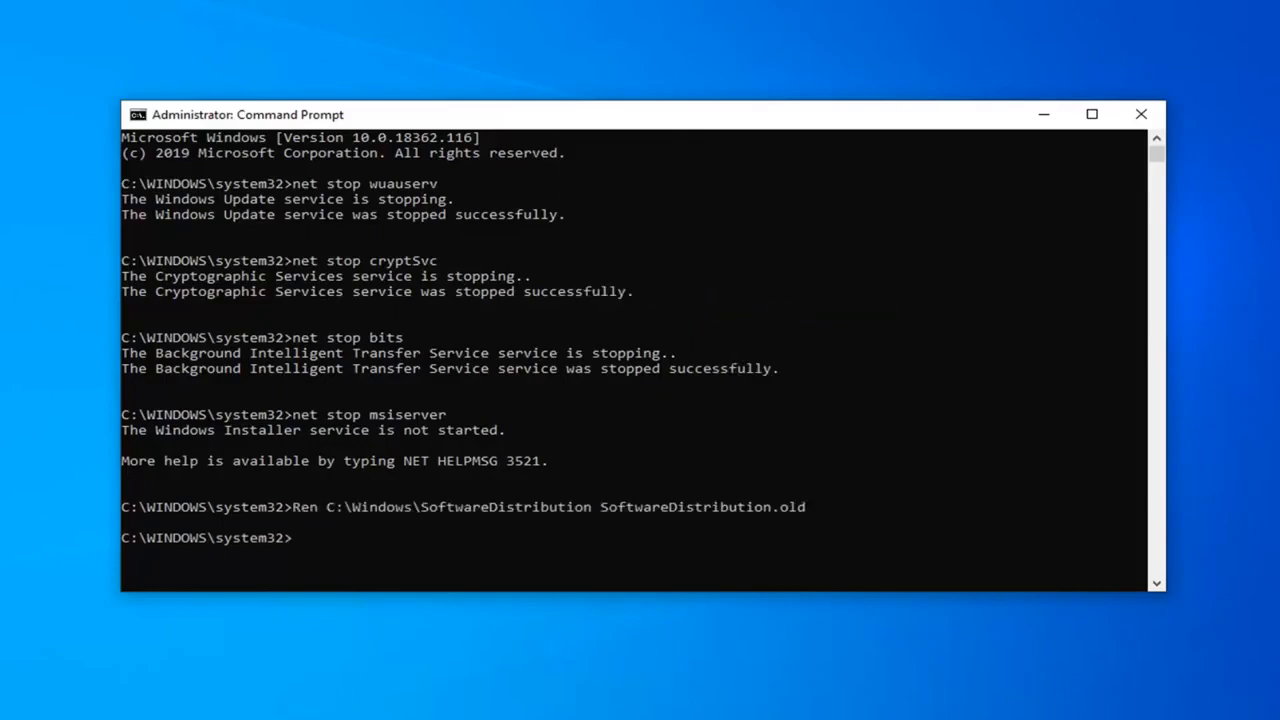
{"action": "mouse_move", "coordinate": [572, 132]}
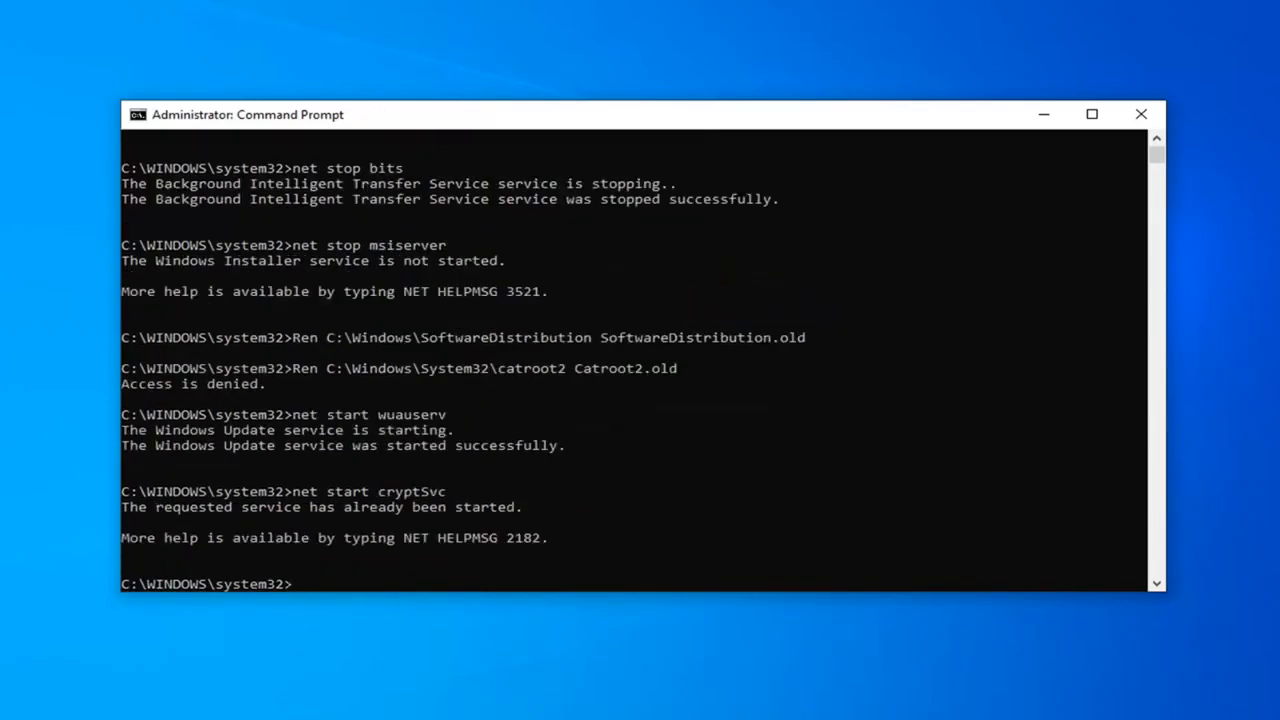
{"action": "mouse_move", "coordinate": [1160, 176]}
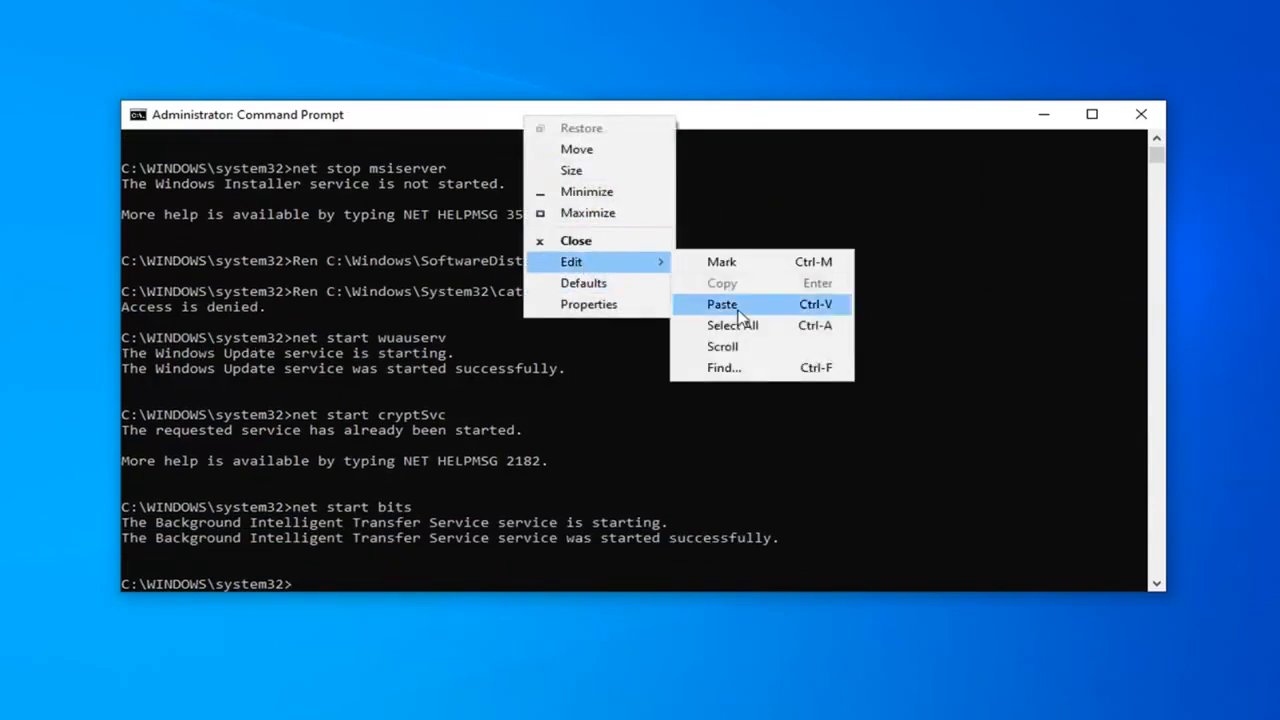
{"action": "left_click", "coordinate": [720, 304]}
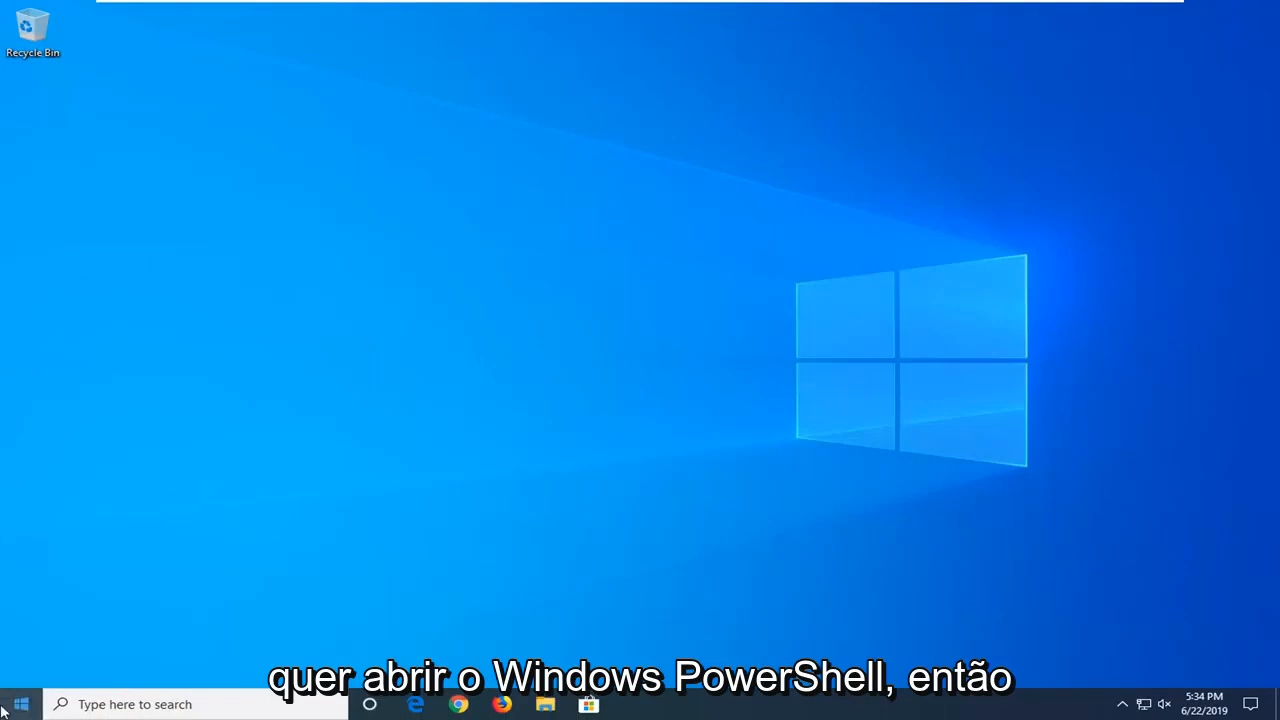
Launch Windows PowerShell as administrator from Start and approve the UAC prompt.
{"action": "type", "text": "windows"}
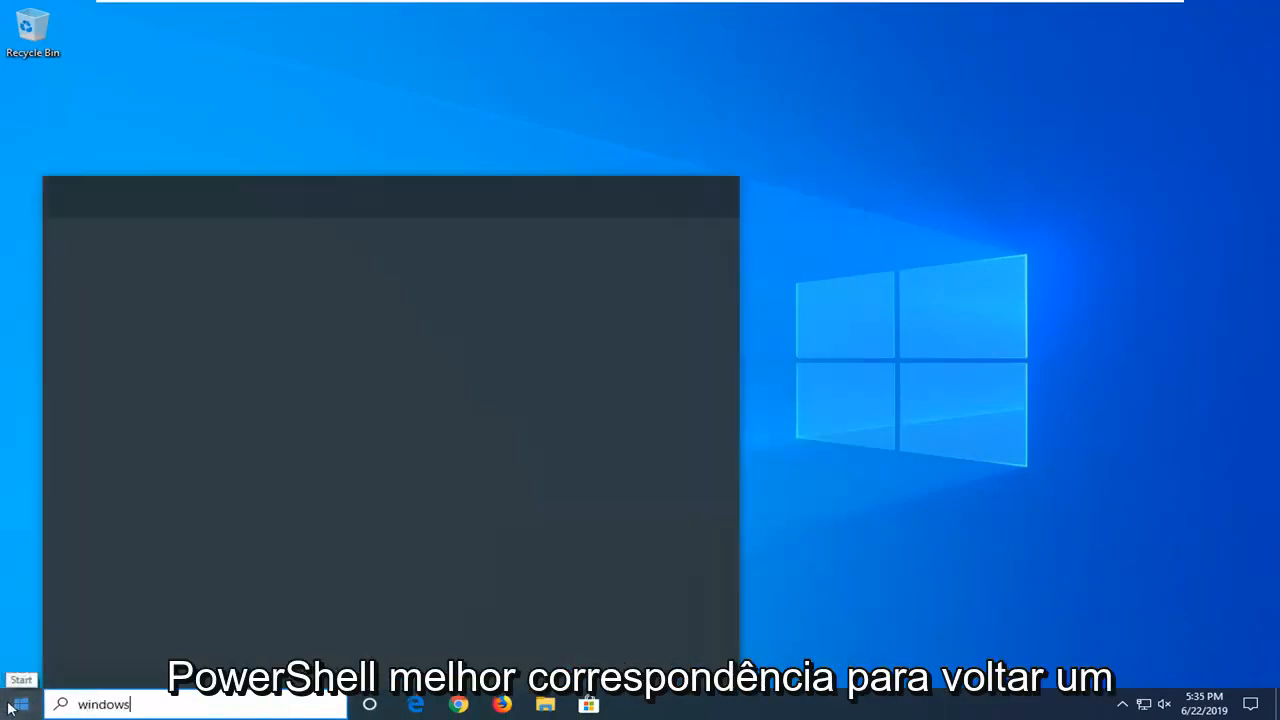
{"action": "type", "text": "powershell"}
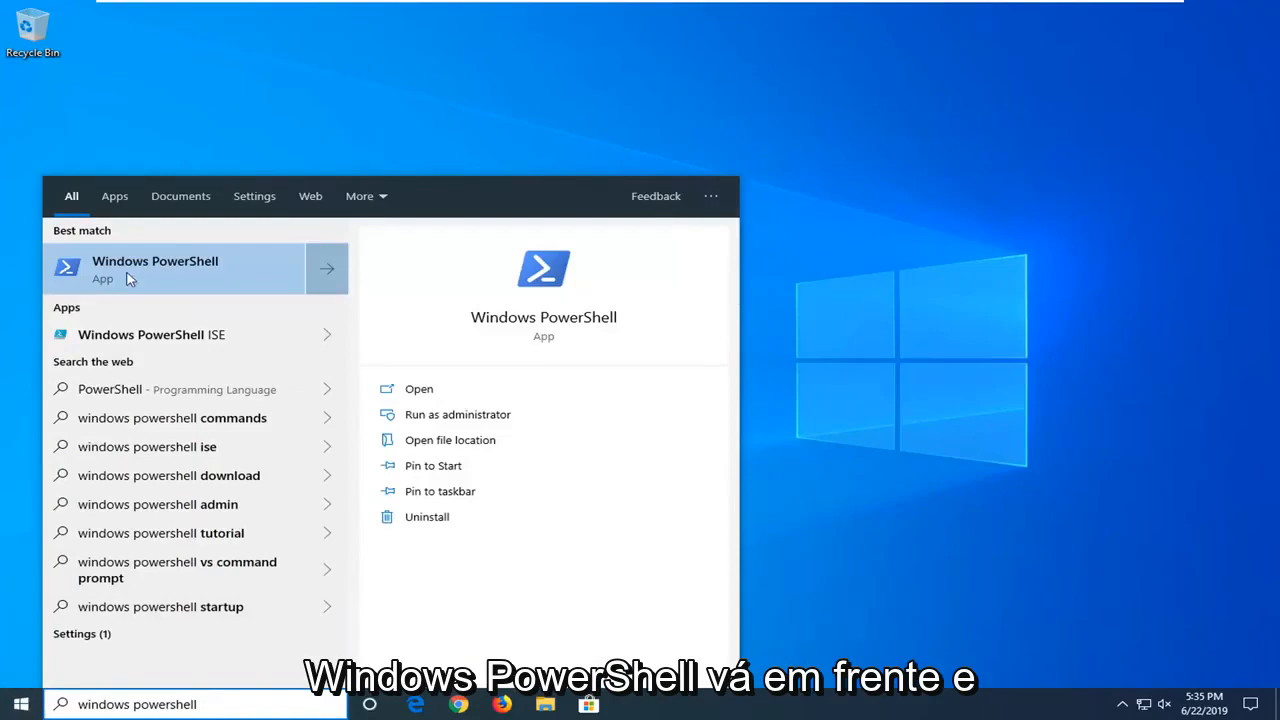
{"action": "mouse_move", "coordinate": [250, 296]}
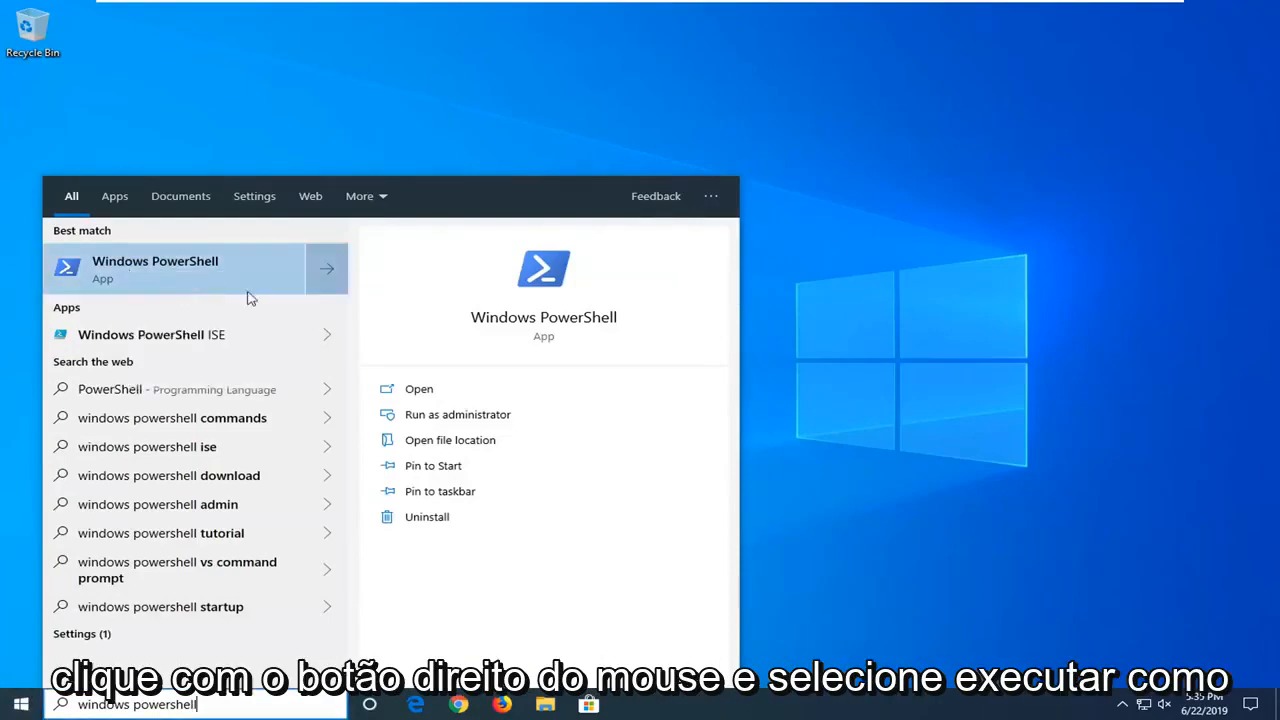
{"action": "left_click", "coordinate": [456, 414]}
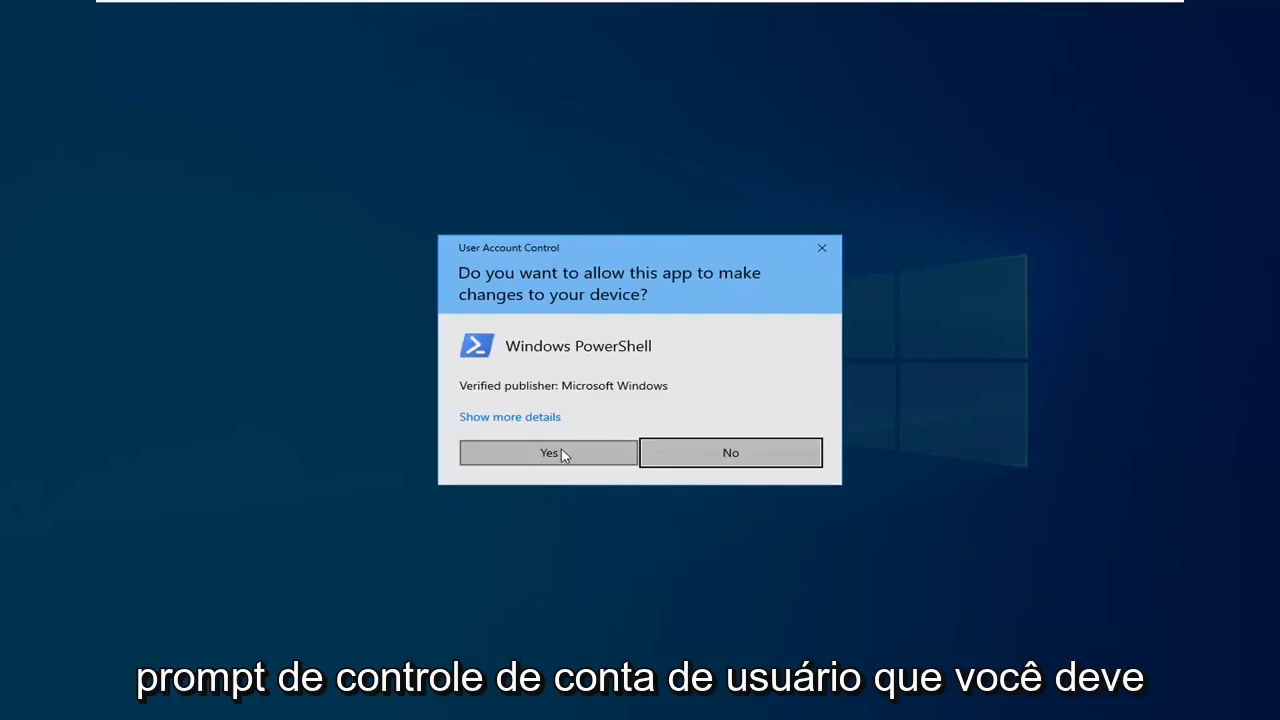
{"action": "left_click", "coordinate": [548, 452]}
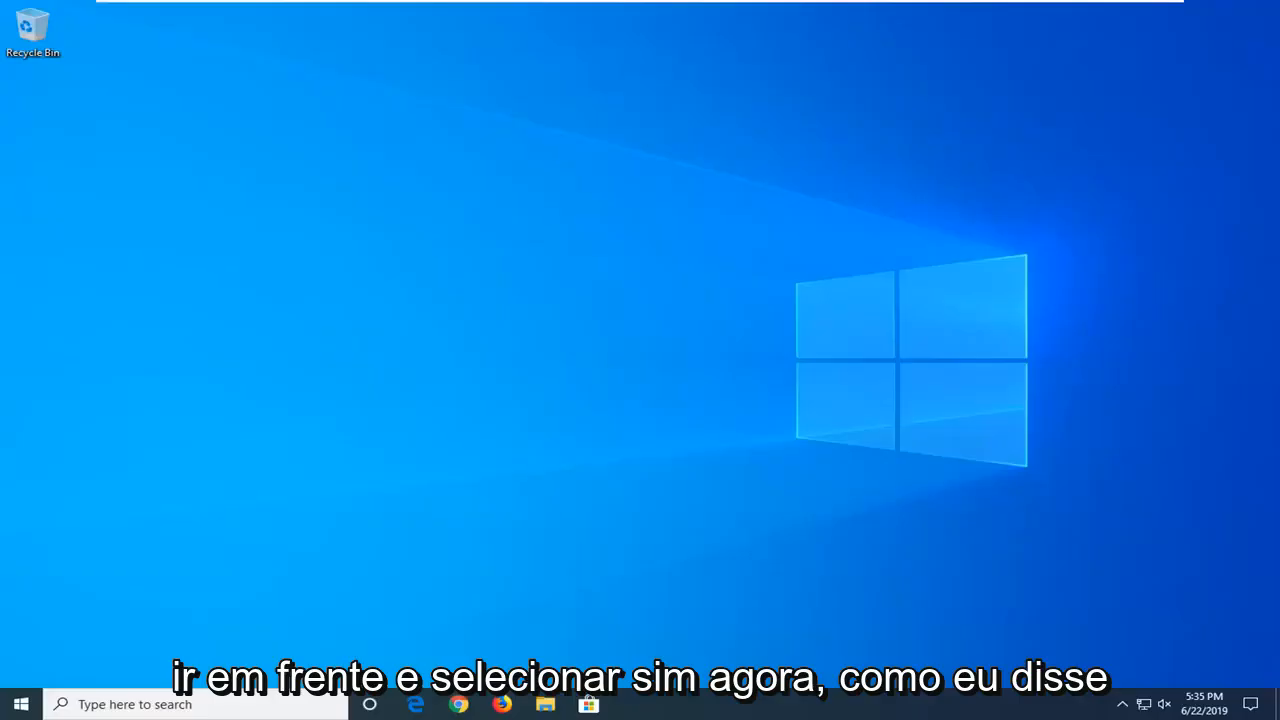
{"action": "left_click", "coordinate": [632, 704]}
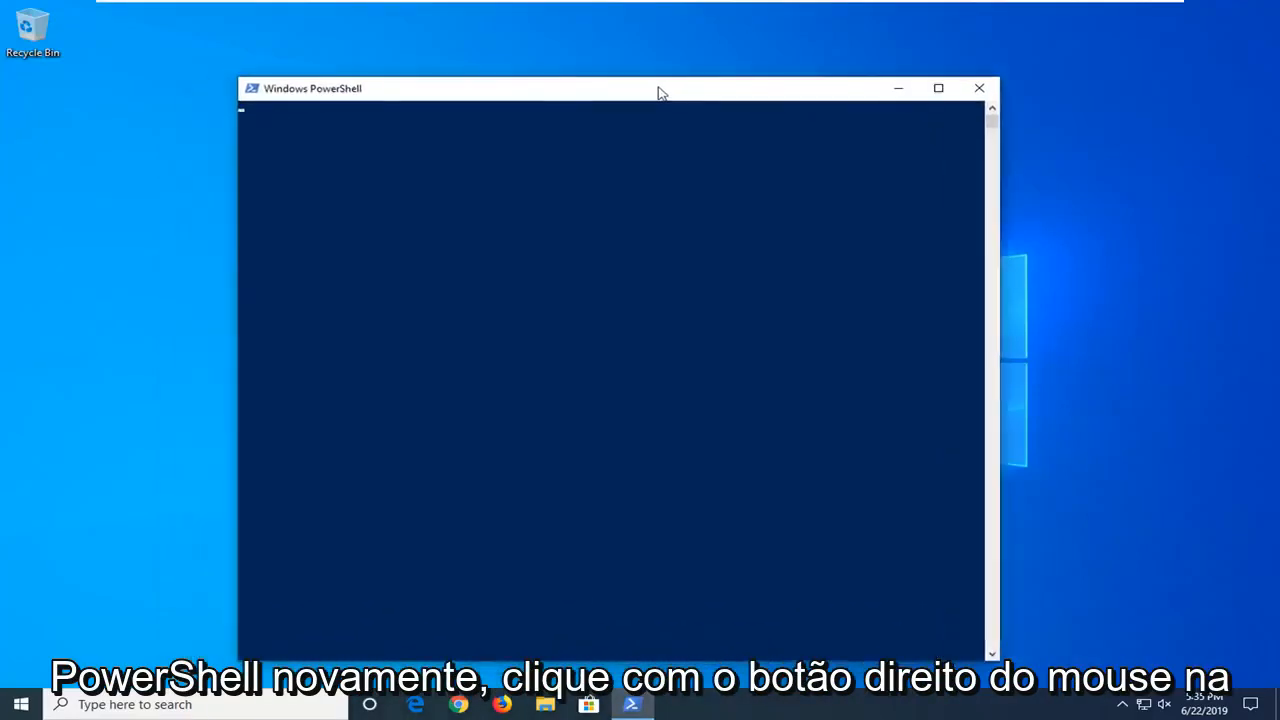
Run wuauclt.exe /updatenow in PowerShell, fixing a duplicated paste, then close the console.
{"action": "left_click_drag", "start_coordinate": [660, 88], "coordinate": [536, 80]}
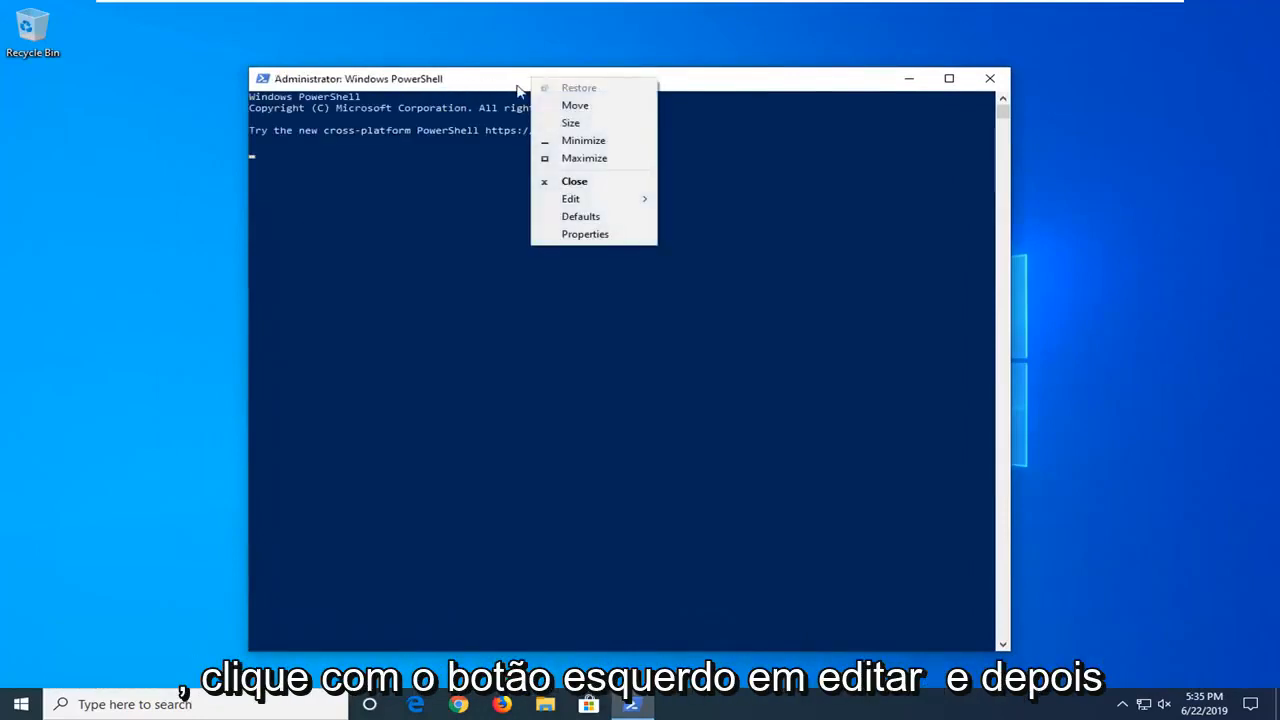
{"action": "left_click", "coordinate": [570, 198]}
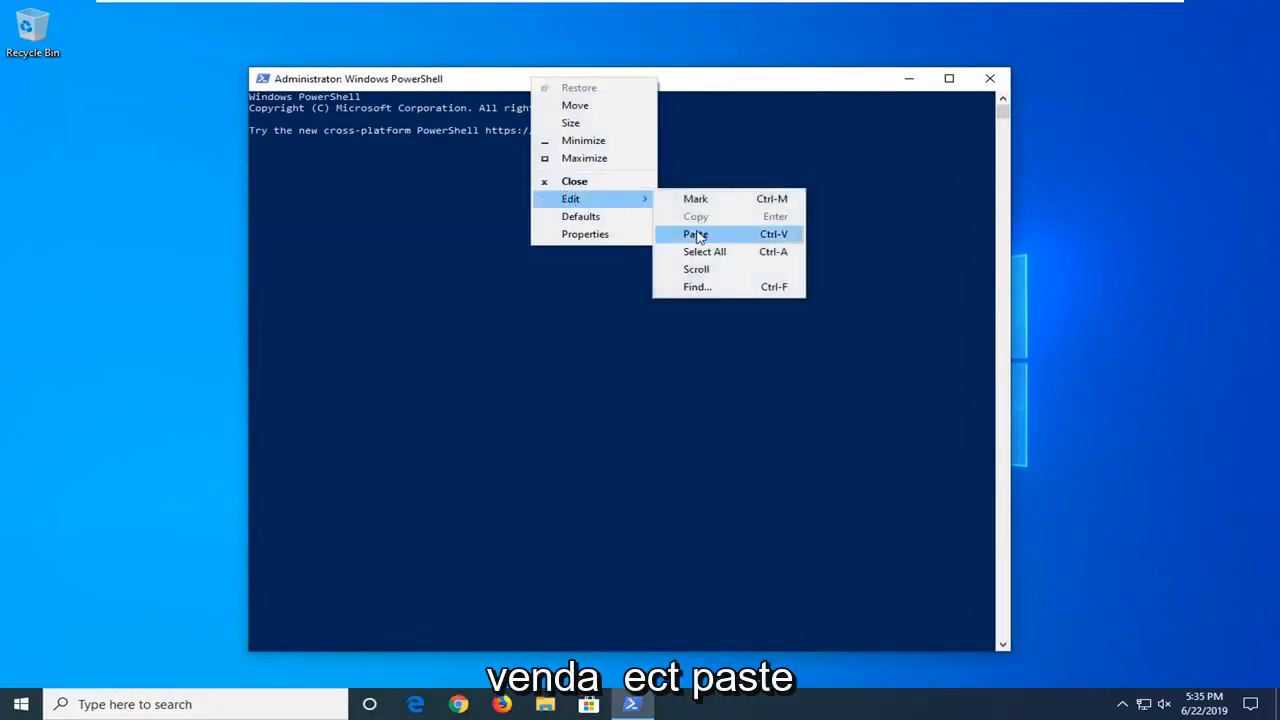
{"action": "left_click", "coordinate": [696, 232]}
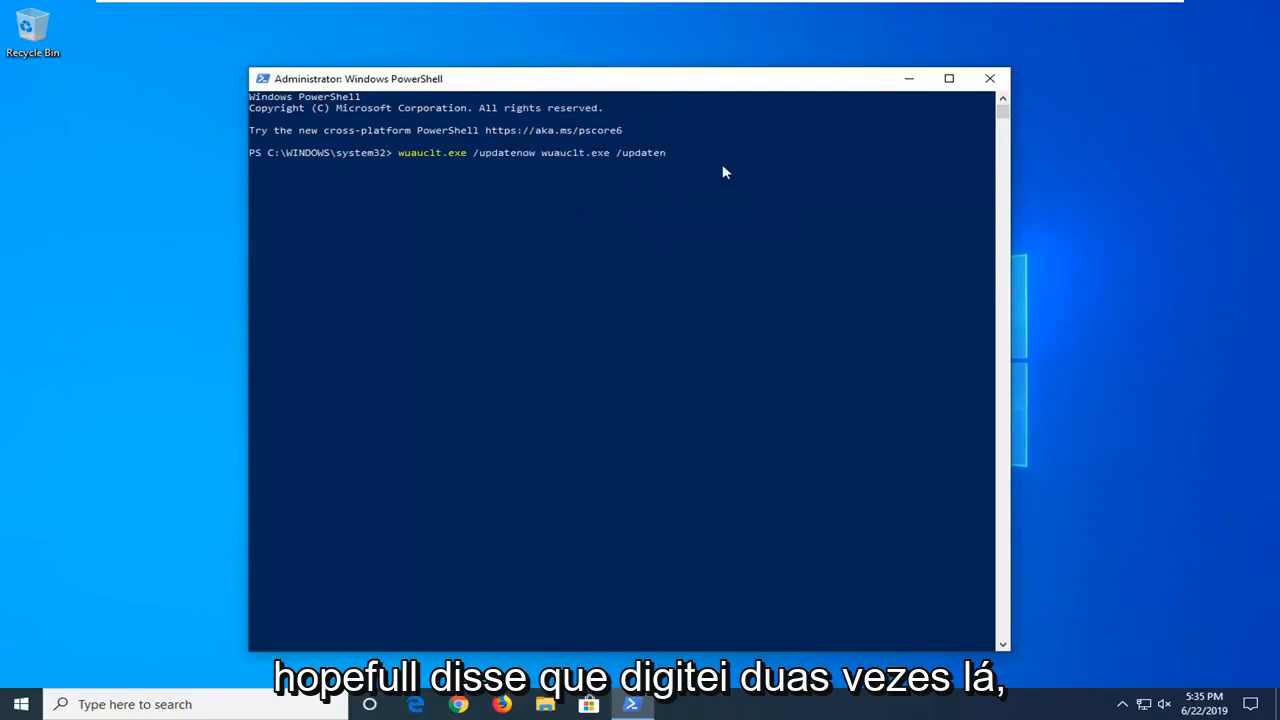
{"action": "key", "text": "Backspace"}
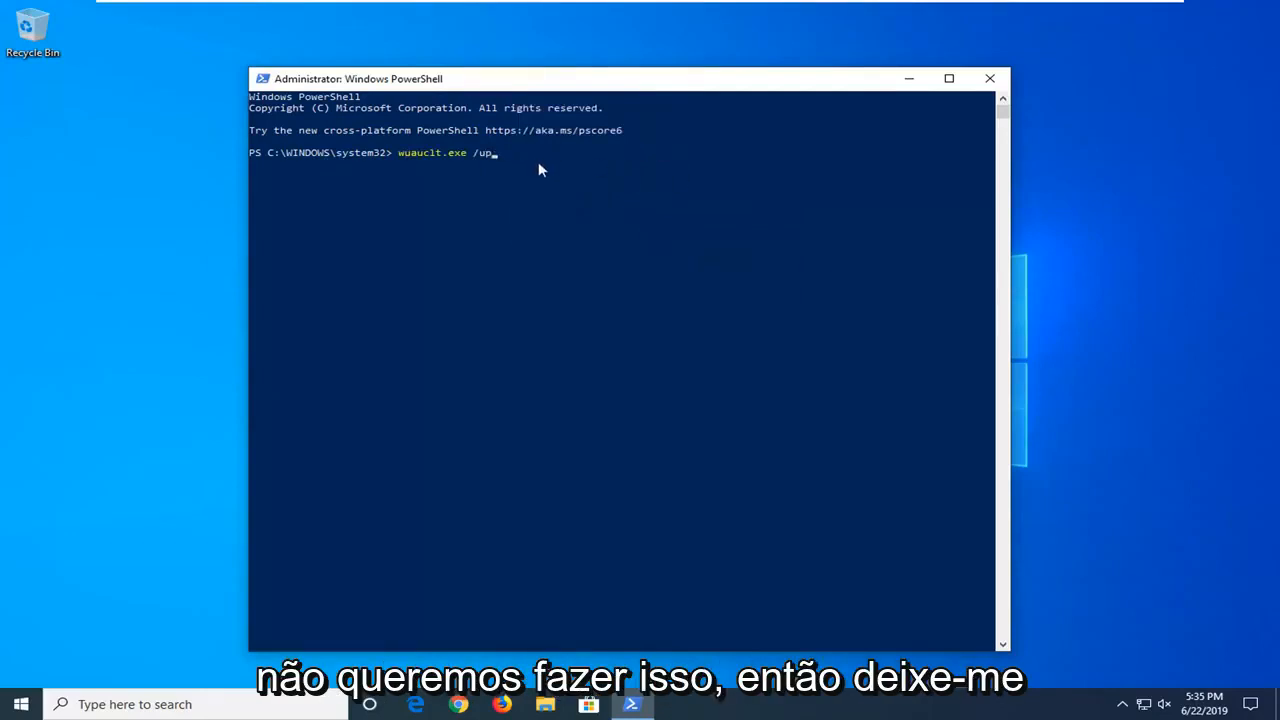
{"action": "key", "text": "Escape"}
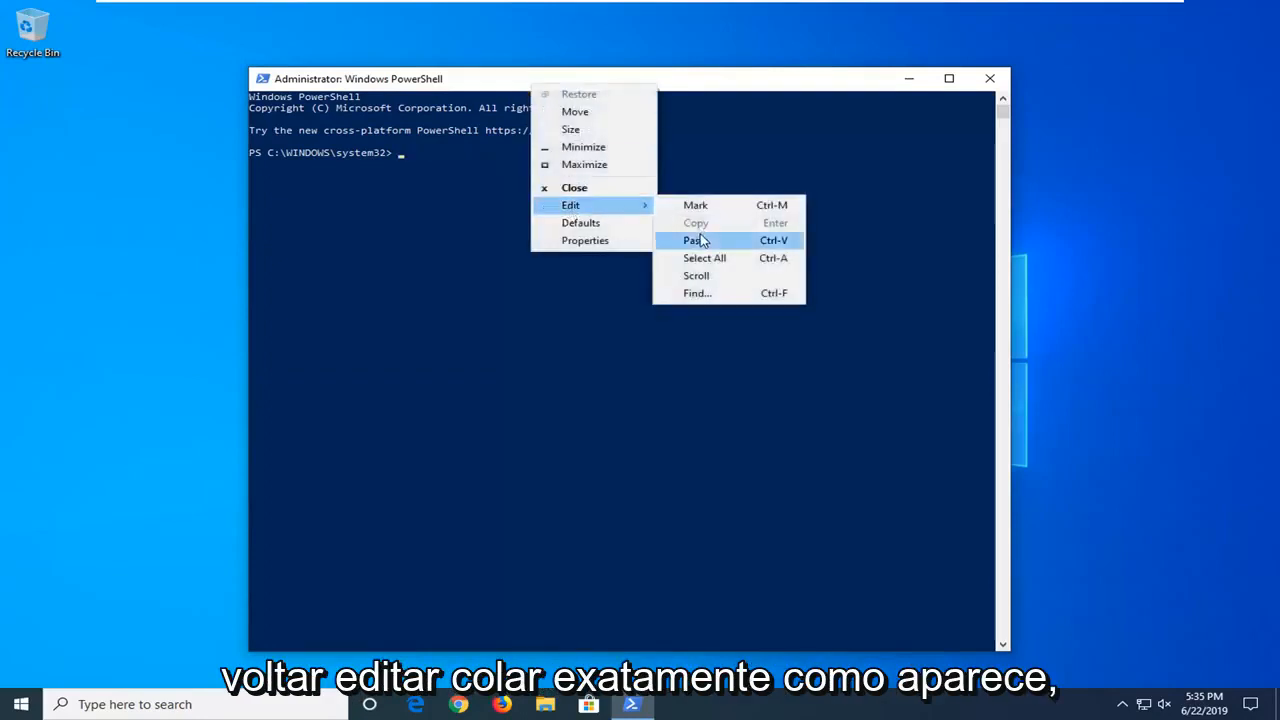
{"action": "left_click", "coordinate": [692, 240]}
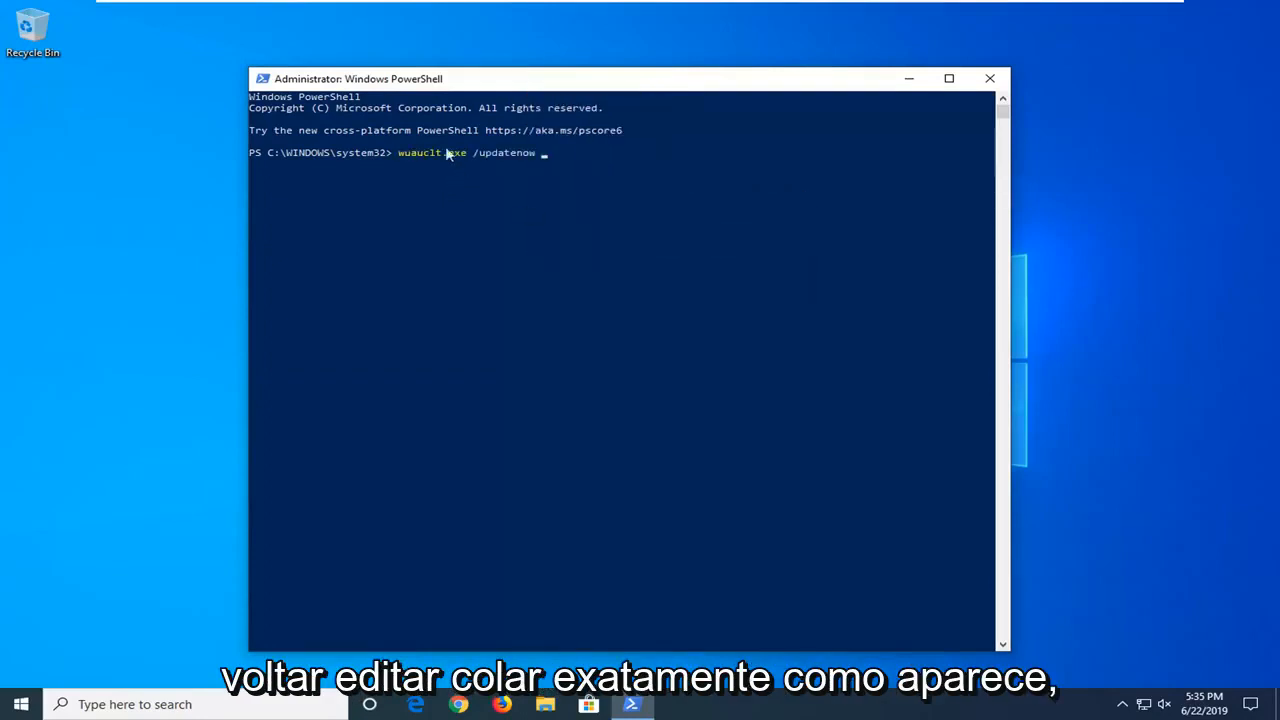
{"action": "mouse_move", "coordinate": [448, 196]}
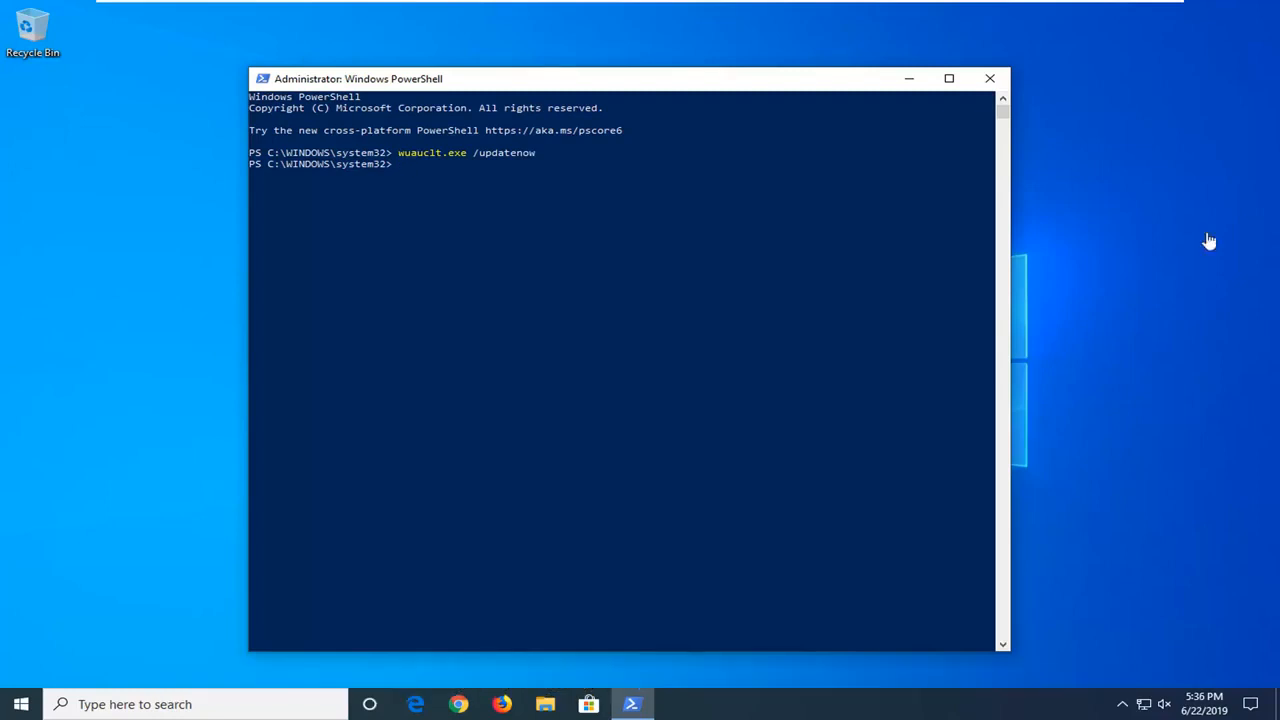
{"action": "left_click", "coordinate": [988, 78]}
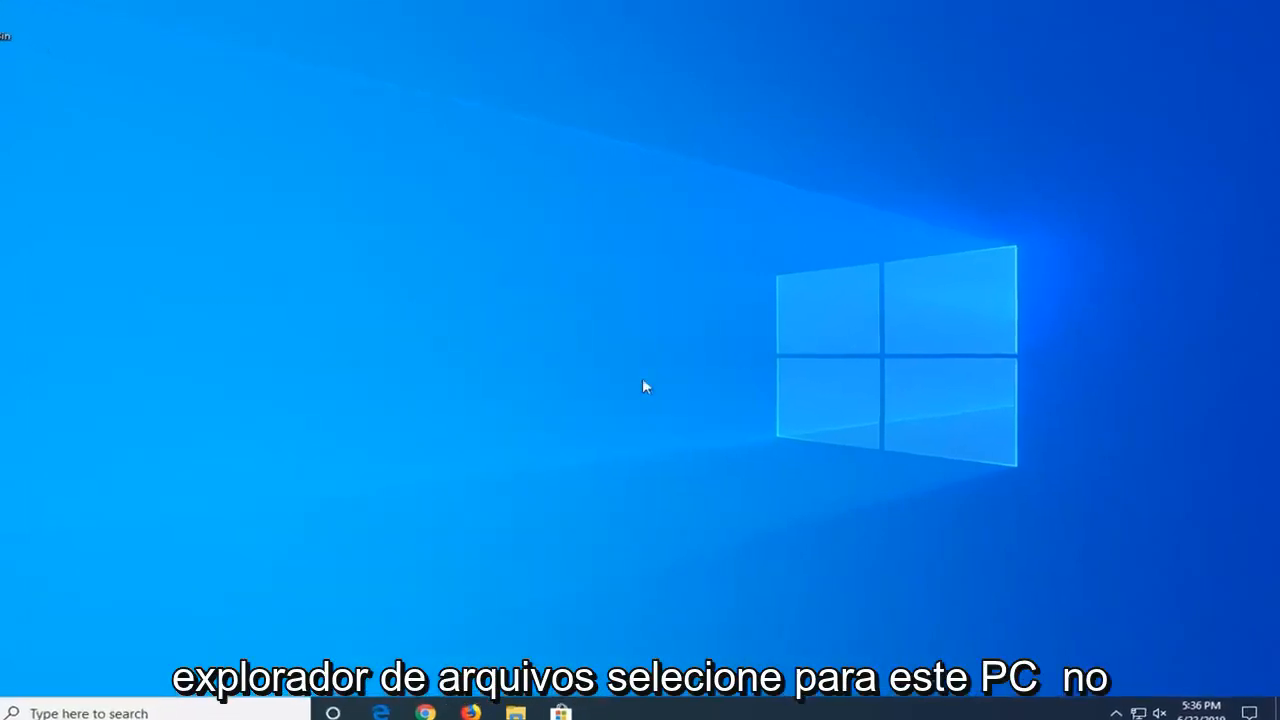
Navigate File Explorer to C:\Windows\SoftwareDistribution via This PC and Local Disk (C:).
{"action": "left_click", "coordinate": [516, 712]}
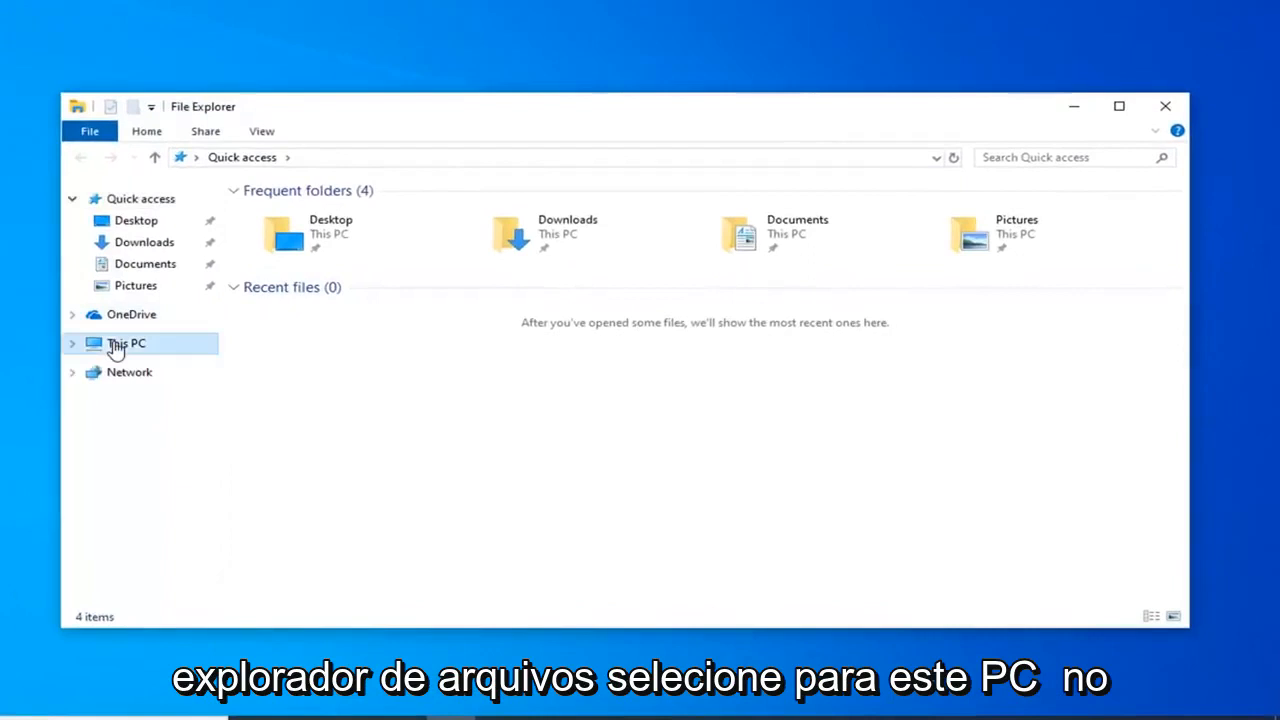
{"action": "left_click", "coordinate": [126, 344]}
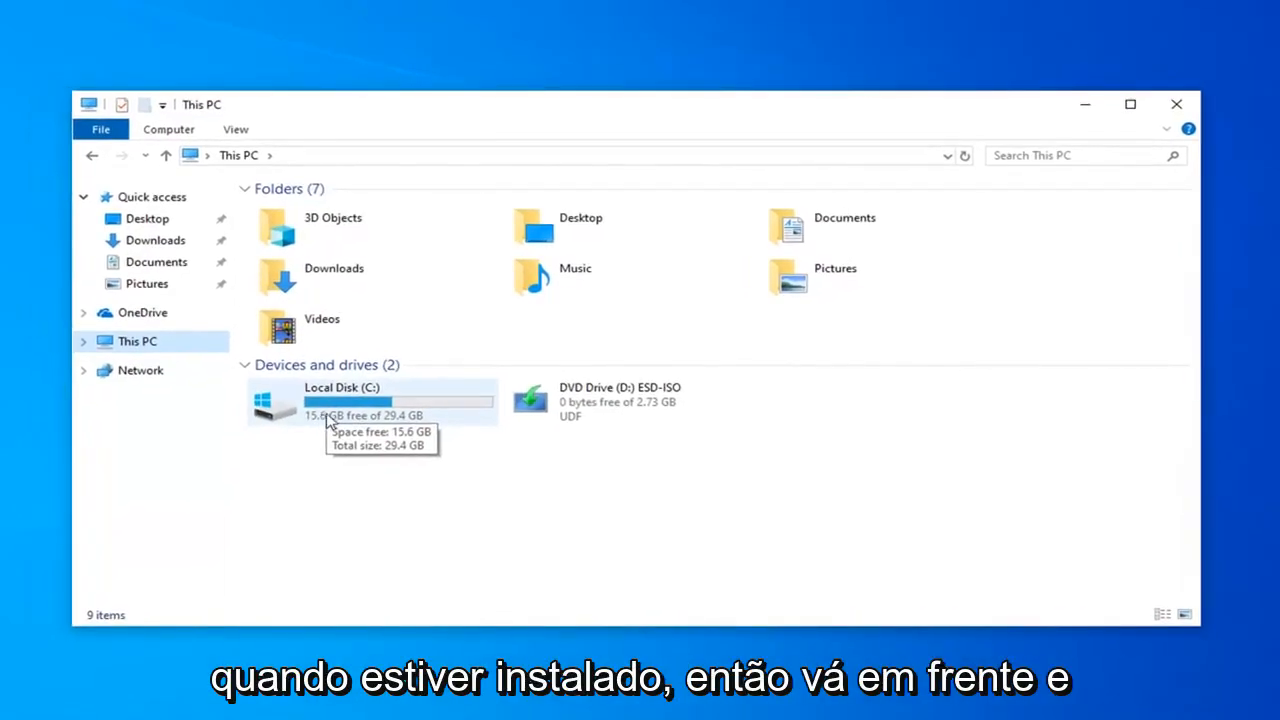
{"action": "double_click", "coordinate": [342, 400]}
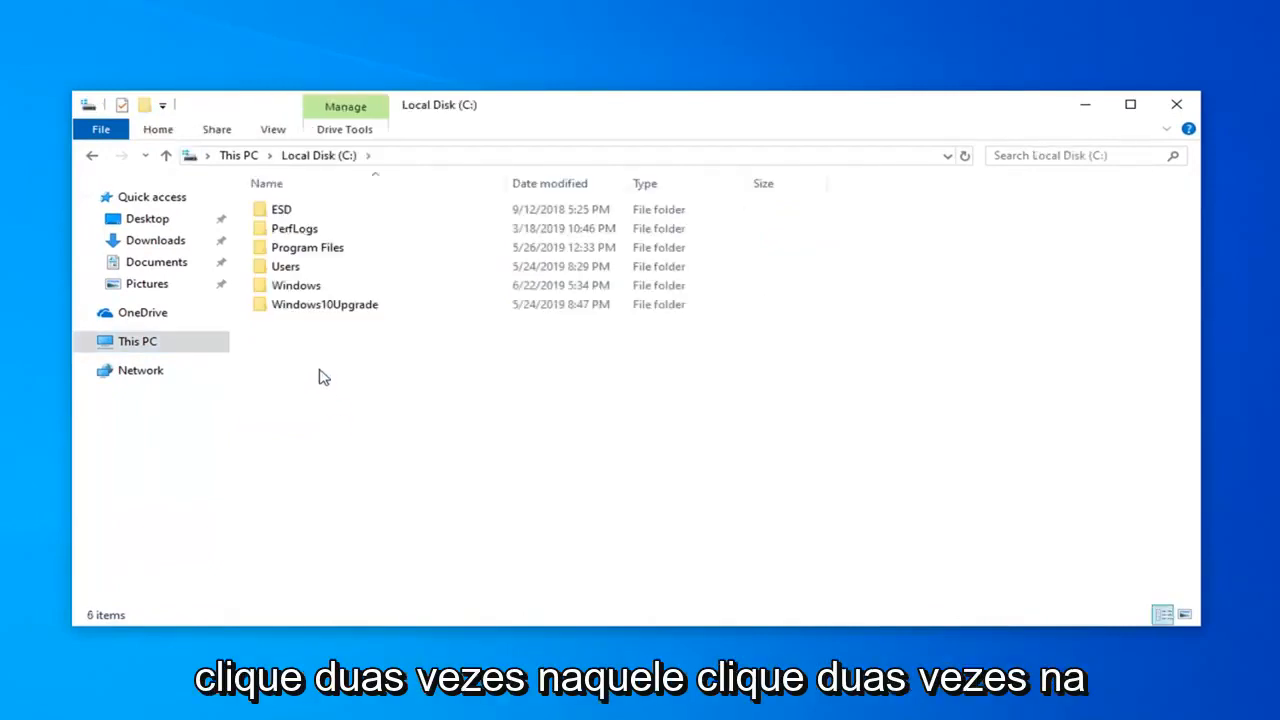
{"action": "double_click", "coordinate": [296, 284]}
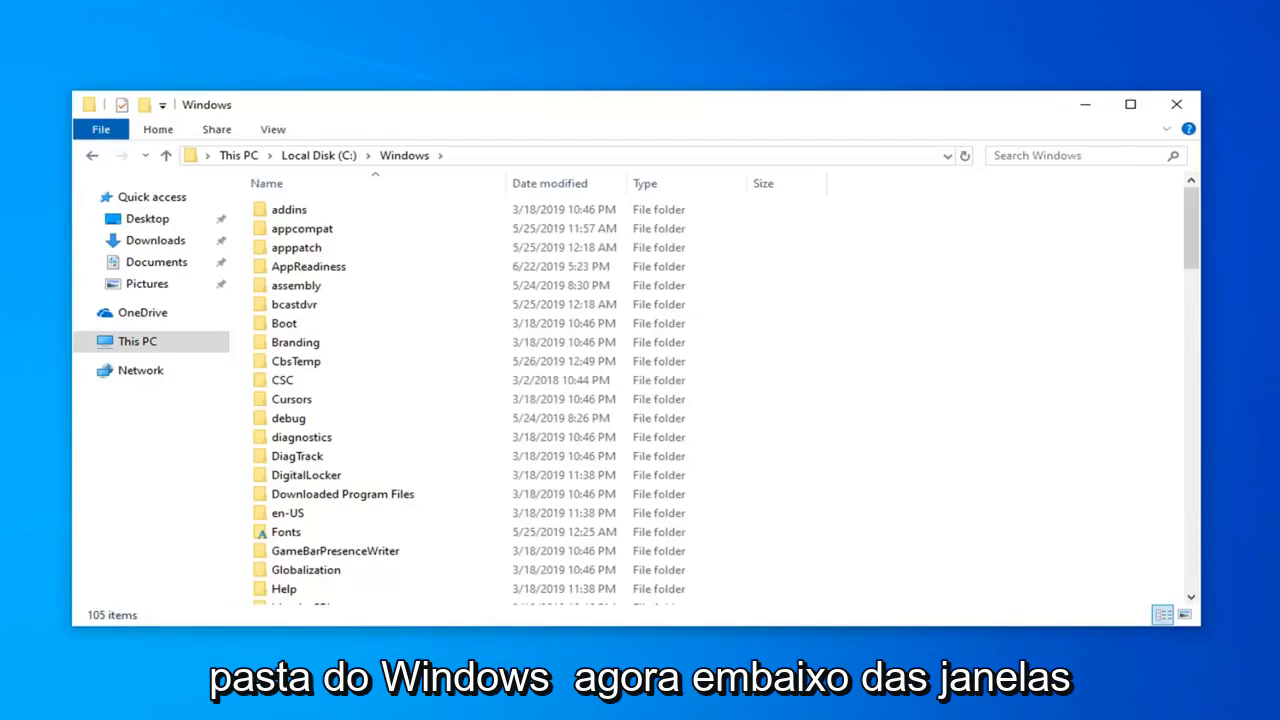
{"action": "mouse_move", "coordinate": [372, 456]}
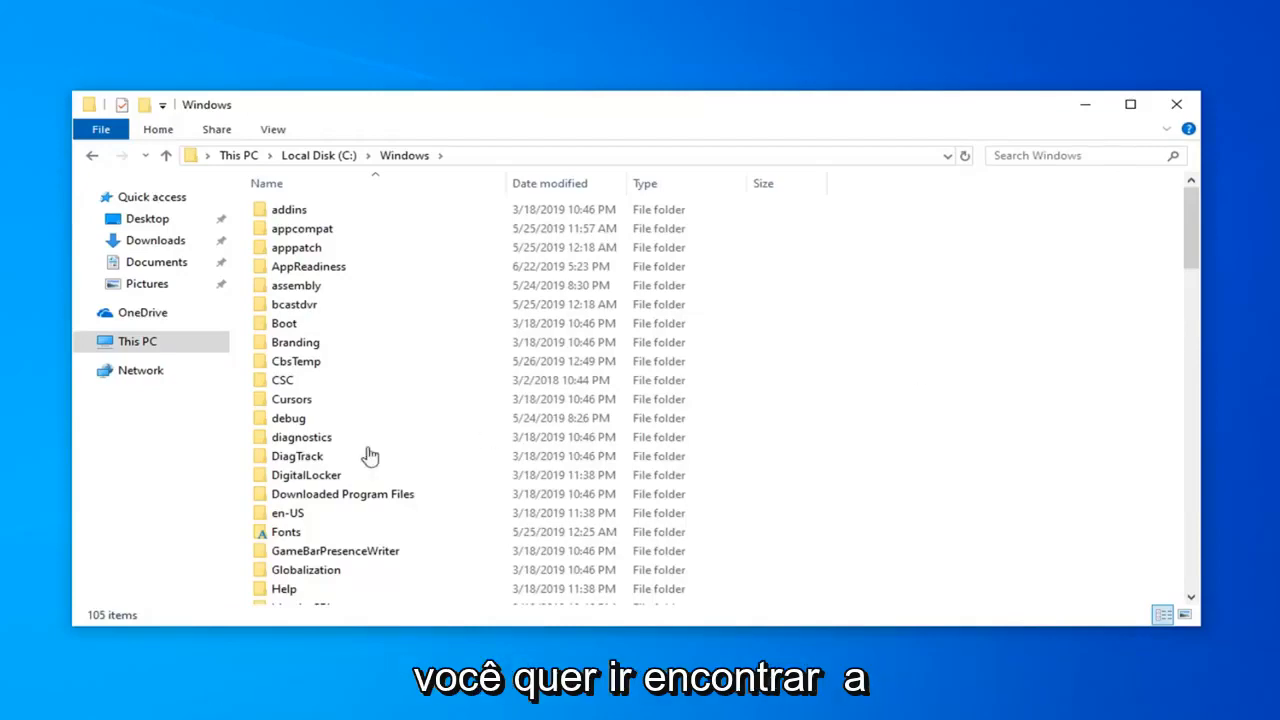
{"action": "scroll", "scroll_direction": "down", "scroll_amount": 3}
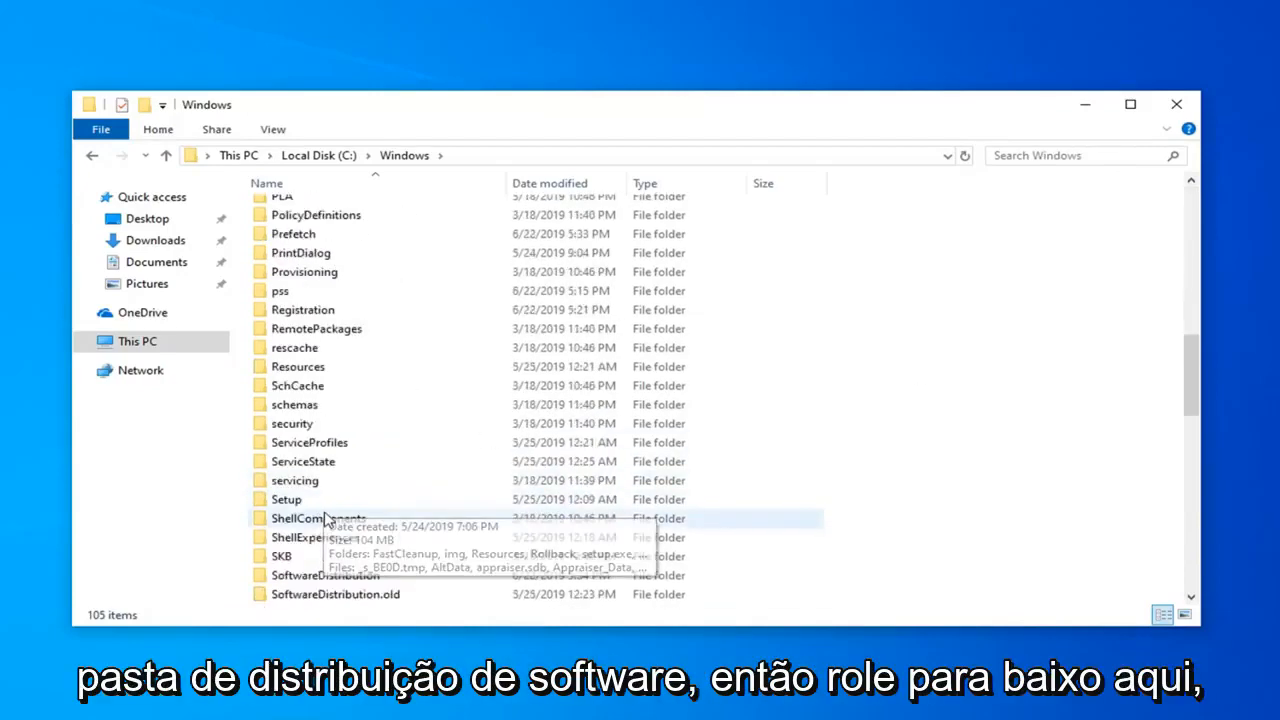
{"action": "double_click", "coordinate": [324, 576]}
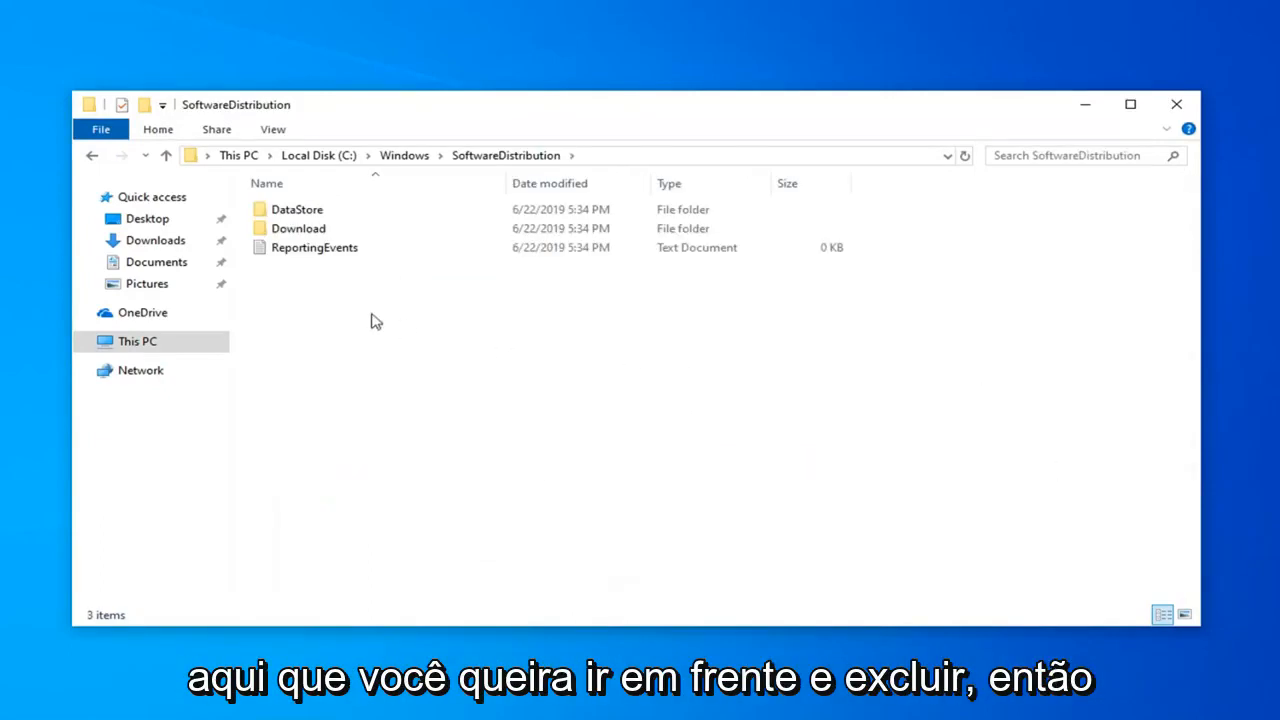
Select all and delete, skipping in-use DataStore and ReportingEvents, then close File Explorer.
{"action": "key", "text": "ctrl+a"}
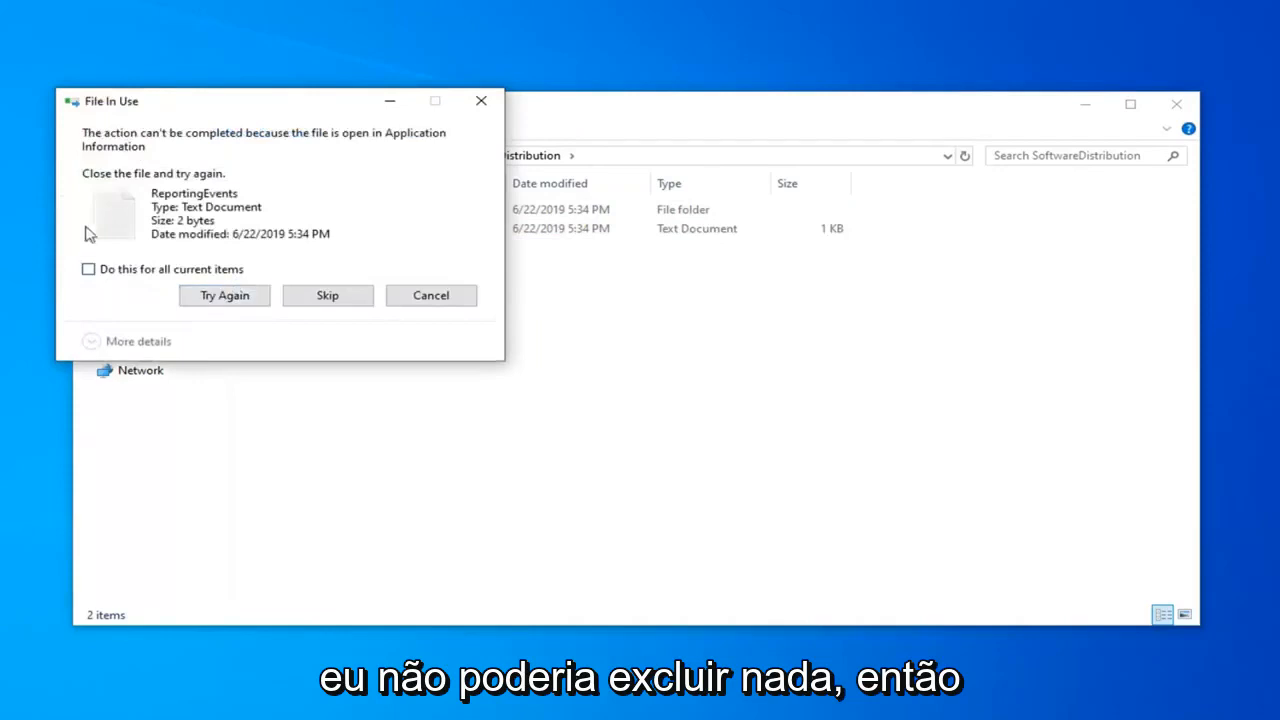
{"action": "left_click", "coordinate": [328, 296]}
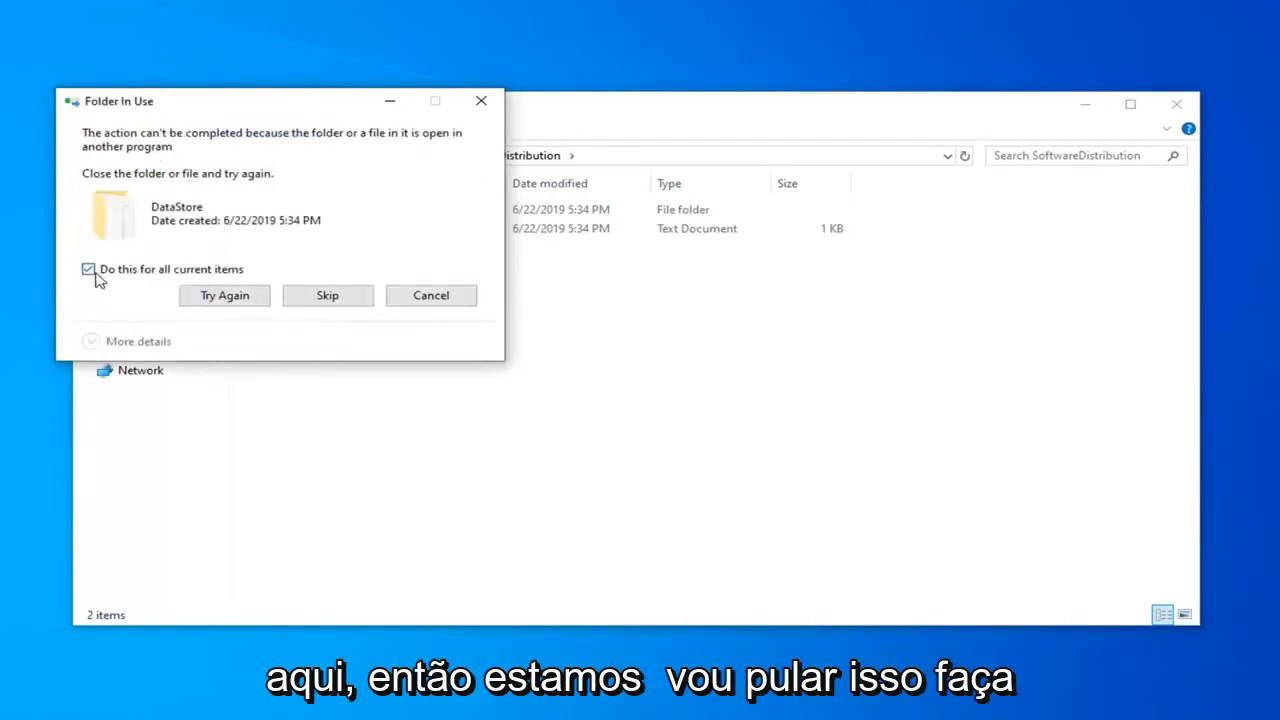
{"action": "mouse_move", "coordinate": [328, 296]}
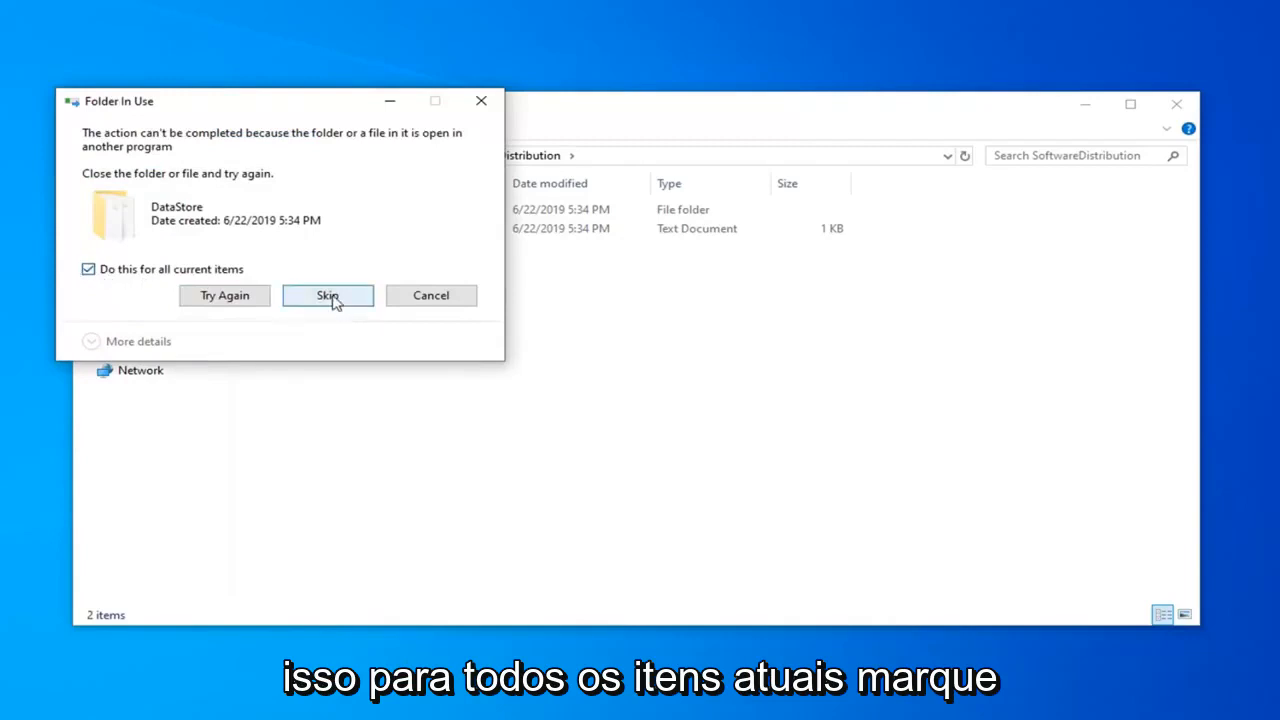
{"action": "left_click", "coordinate": [328, 296]}
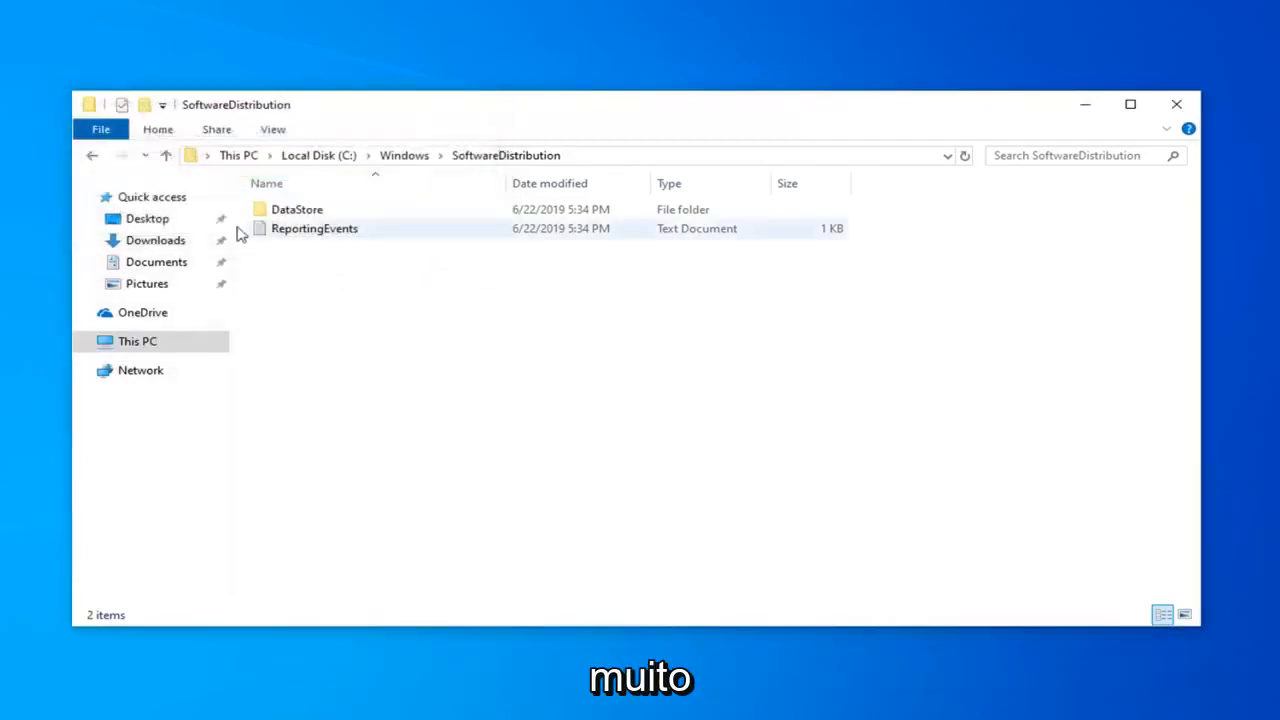
{"action": "left_click", "coordinate": [1176, 104]}
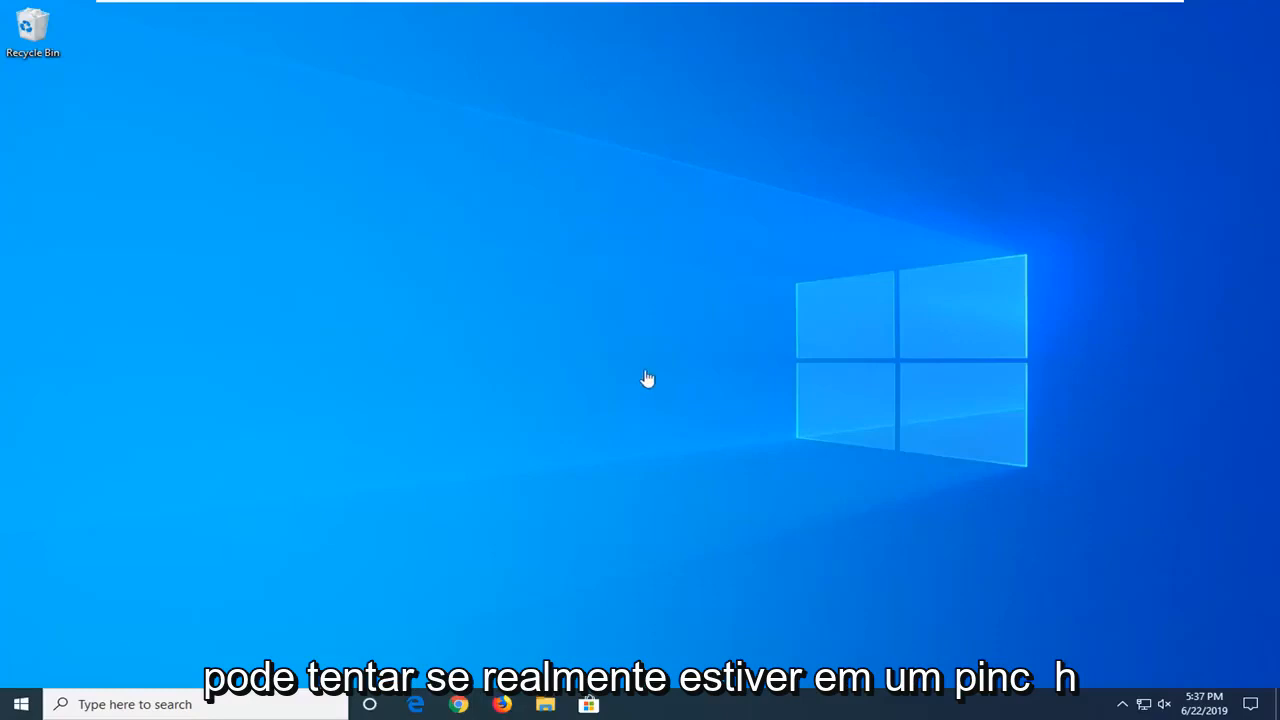
Launch Command Prompt as administrator from a cmd search and approve the UAC prompt.
{"action": "left_click", "coordinate": [20, 704]}
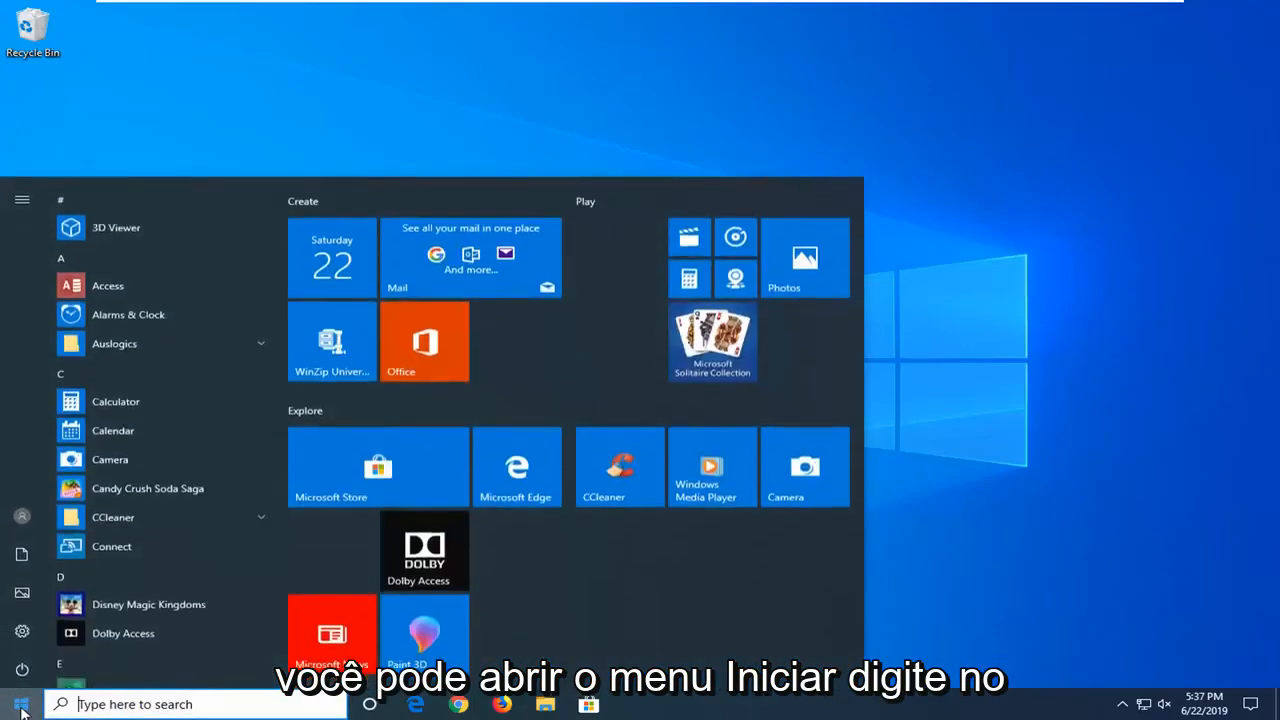
{"action": "type", "text": "cmd"}
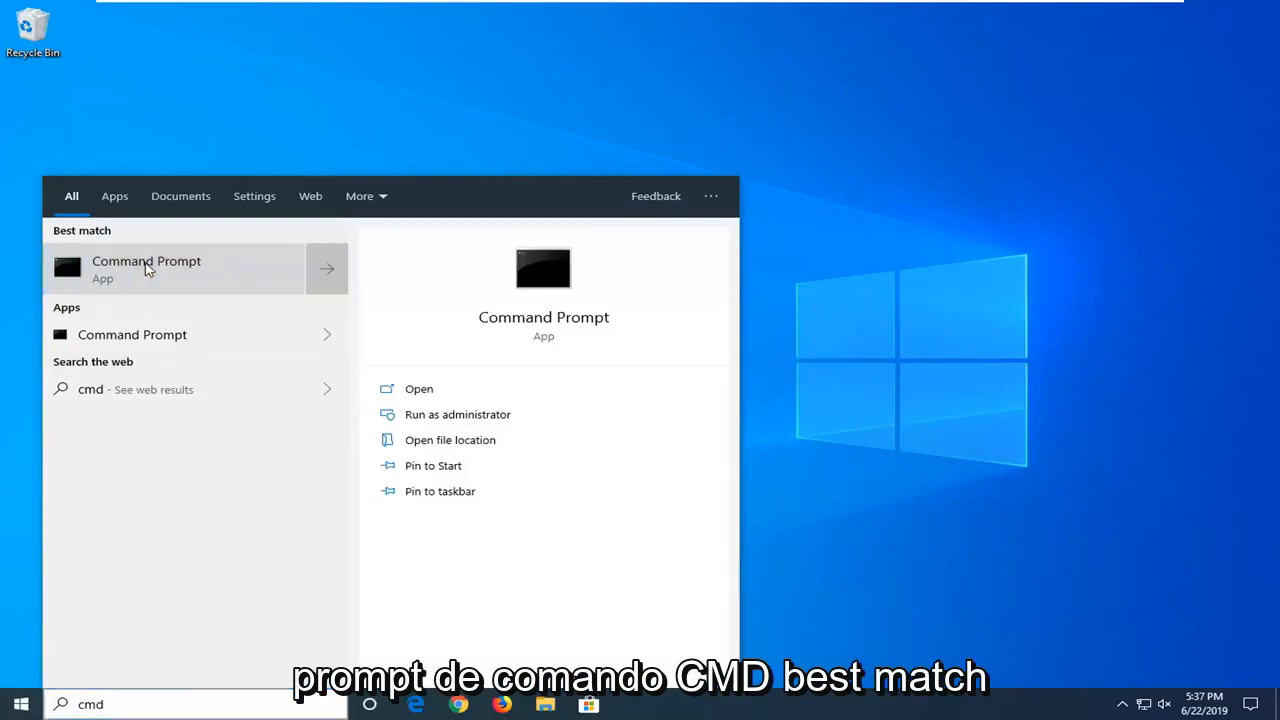
{"action": "mouse_move", "coordinate": [238, 296]}
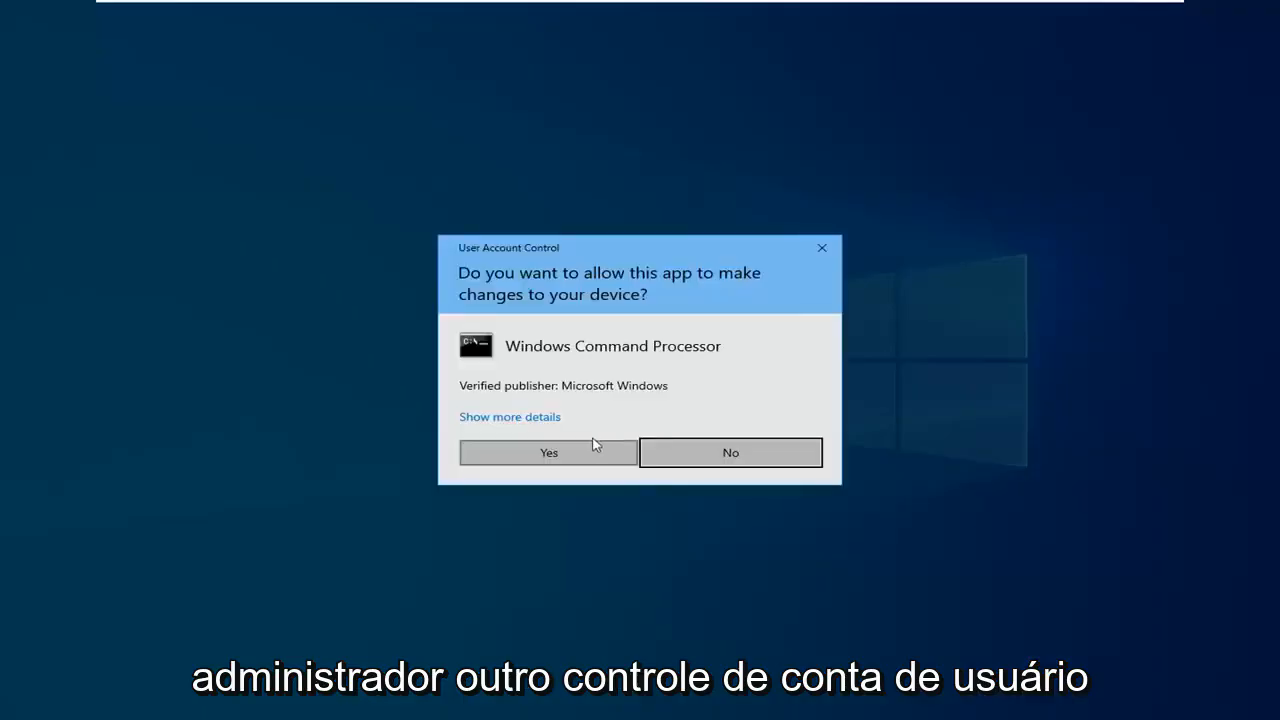
{"action": "left_click", "coordinate": [548, 452]}
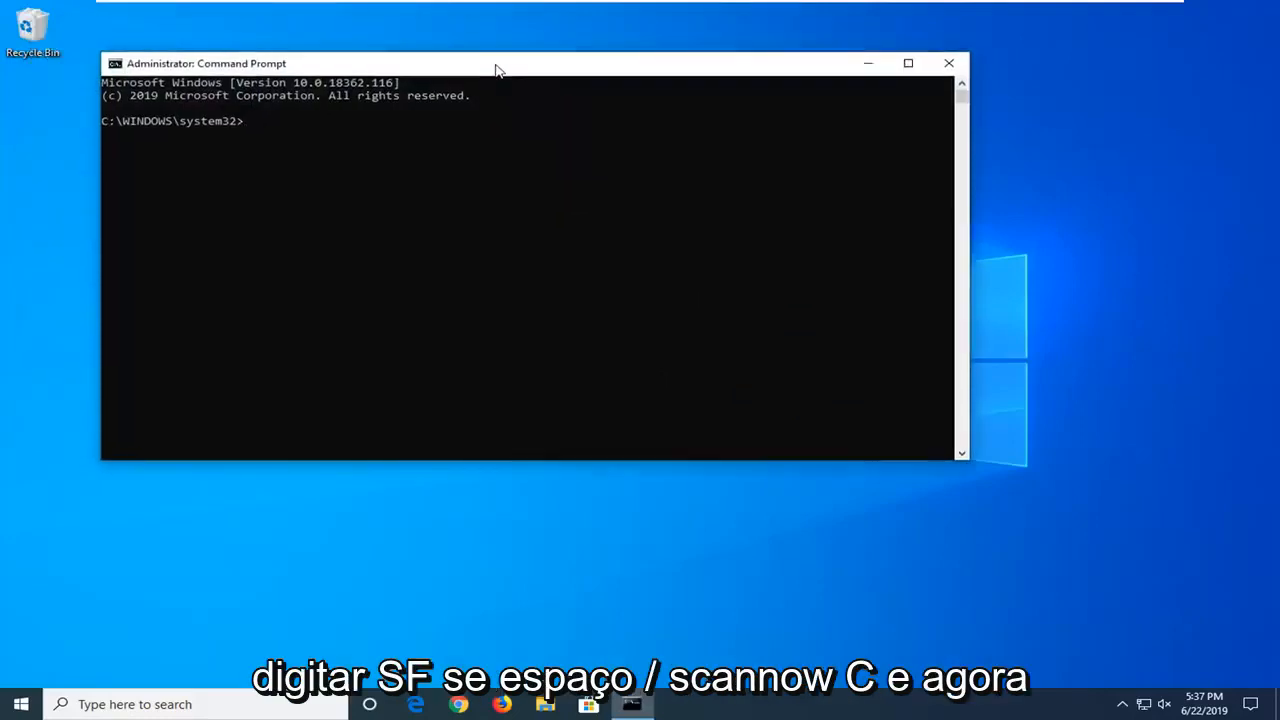
Run sfc /scannow at the prompt, then close the console.
{"action": "type", "text": "sfc"}
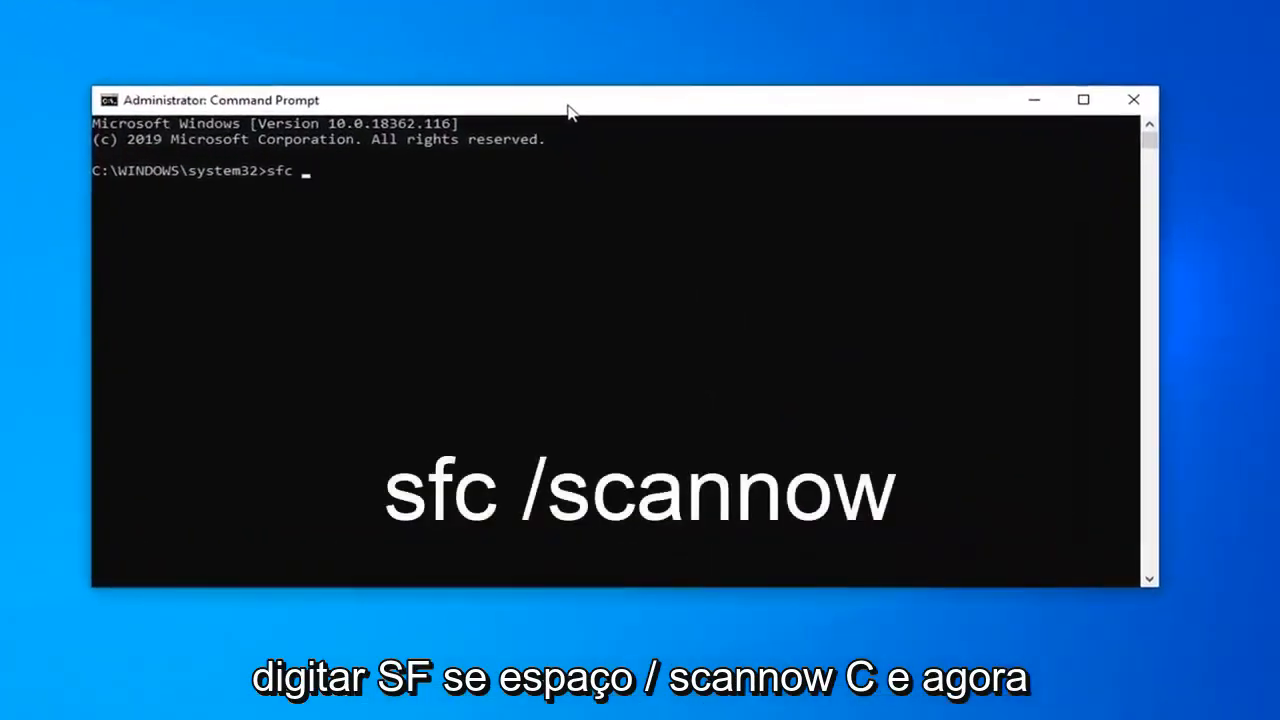
{"action": "type", "text": "/scannow"}
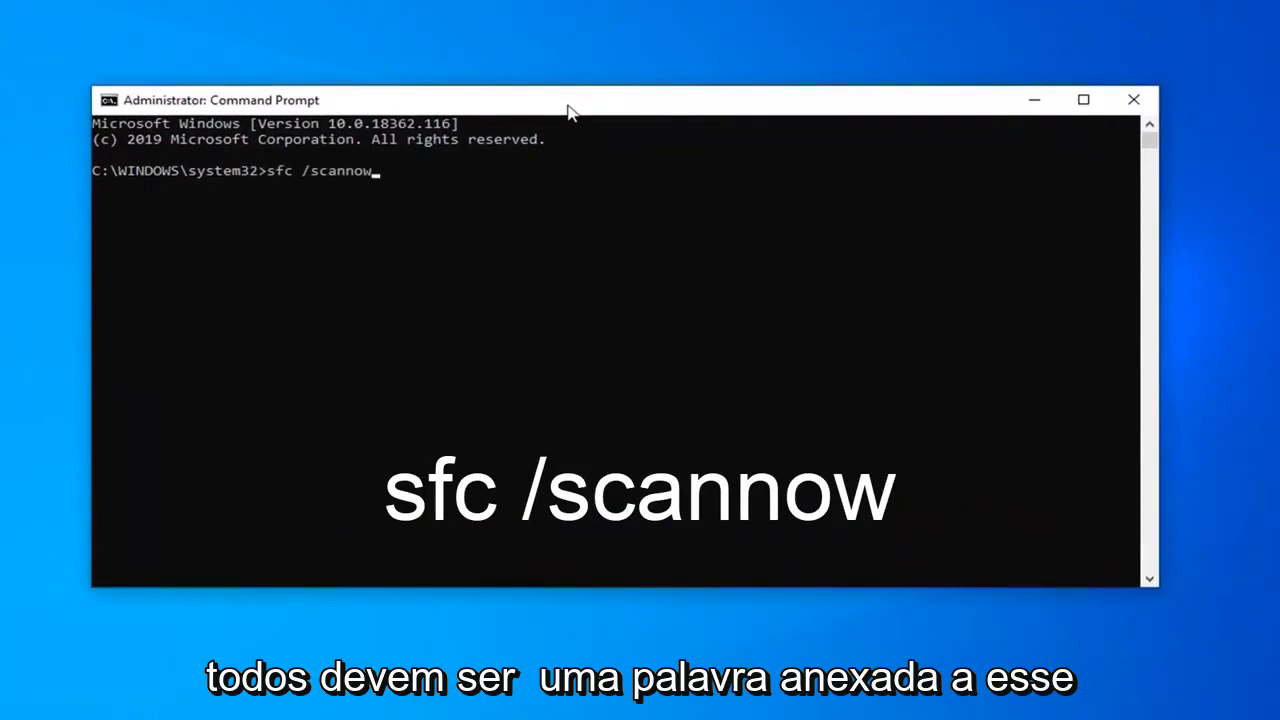
{"action": "mouse_move", "coordinate": [304, 184]}
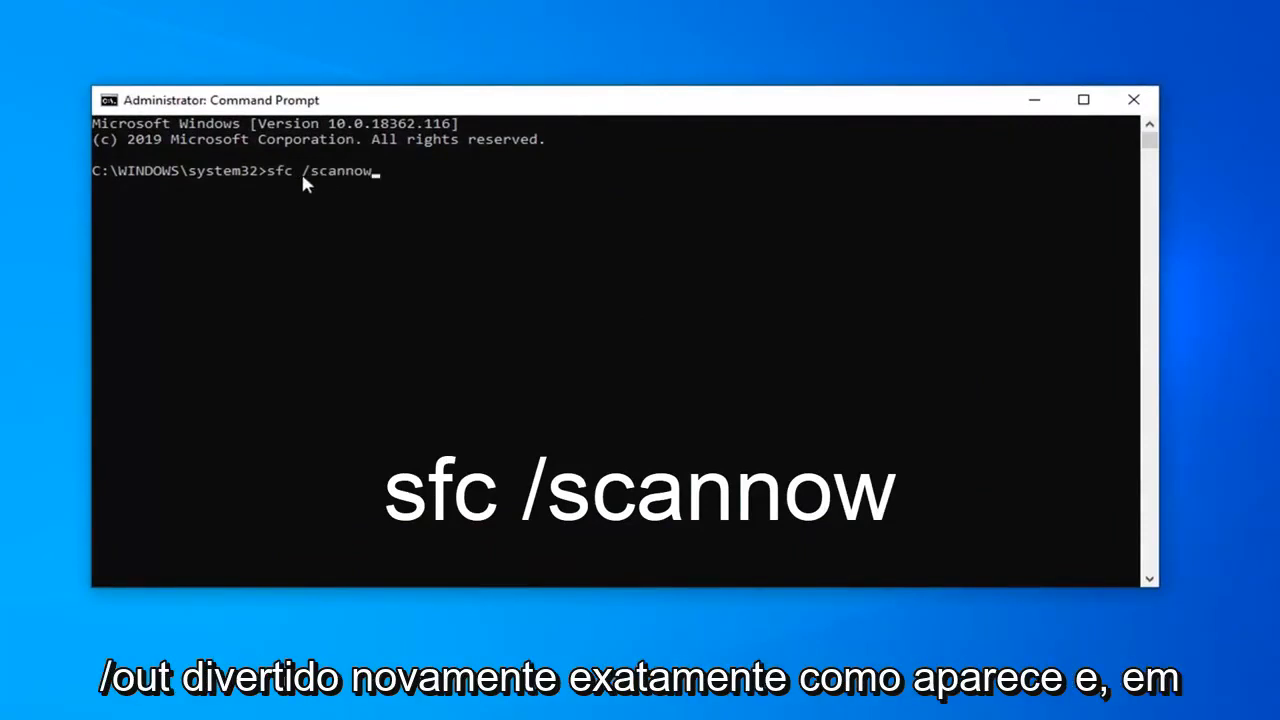
{"action": "mouse_move", "coordinate": [308, 248]}
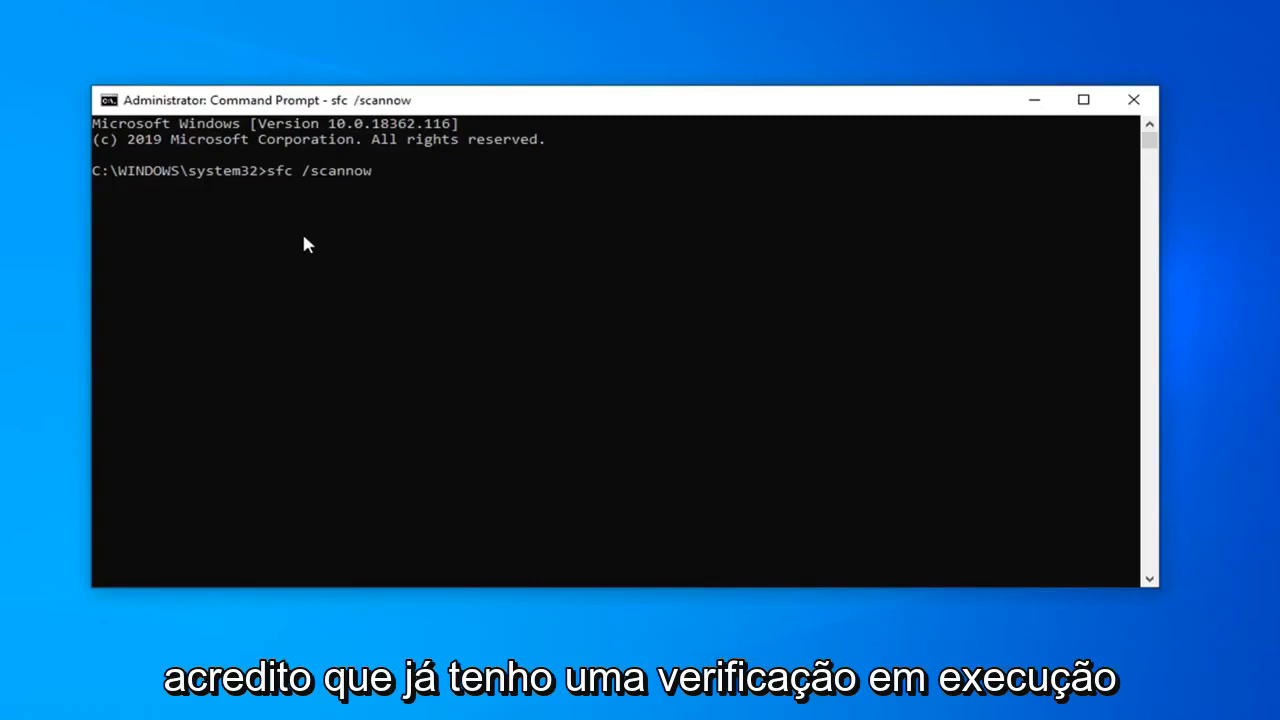
{"action": "mouse_move", "coordinate": [164, 232]}
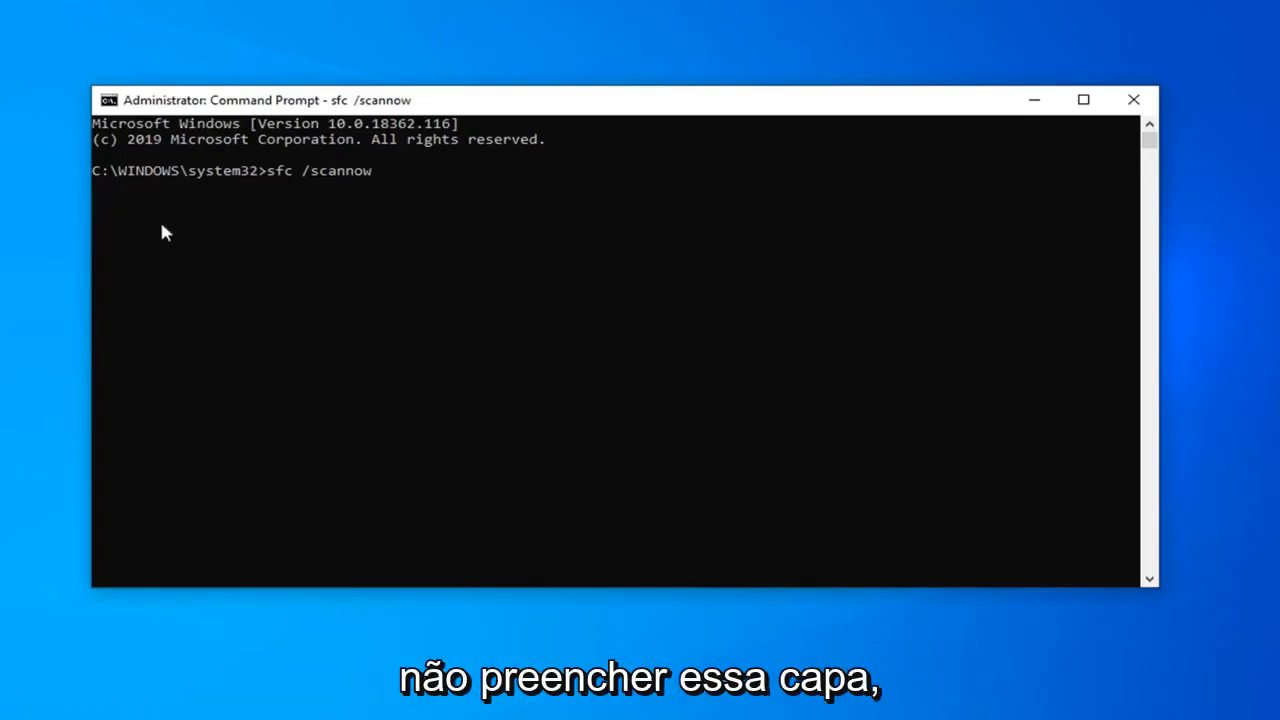
{"action": "mouse_move", "coordinate": [190, 276]}
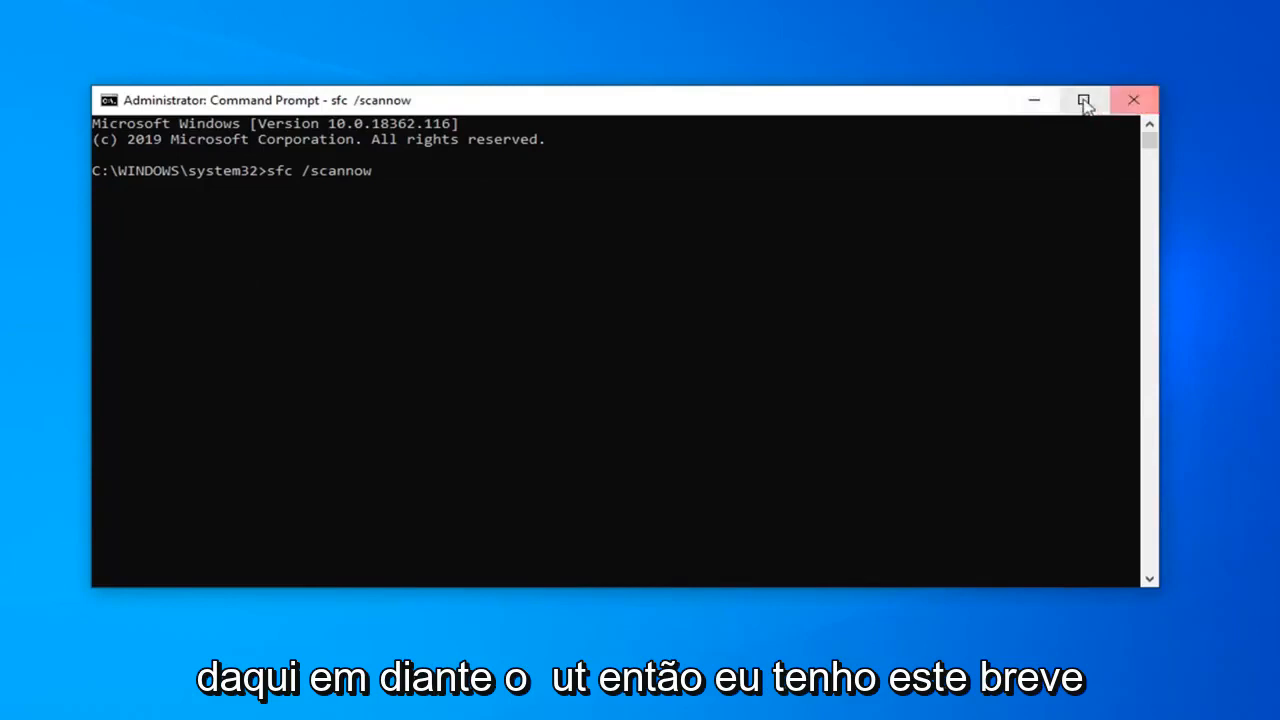
{"action": "left_click", "coordinate": [1132, 100]}
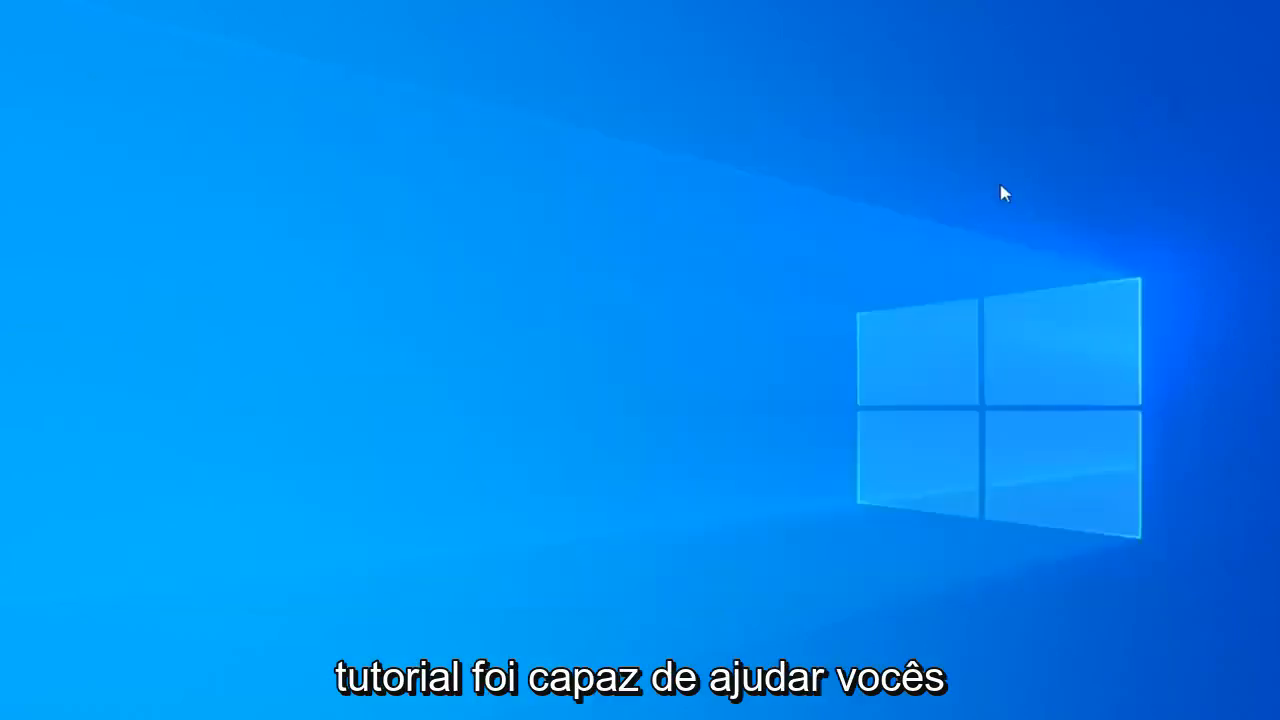